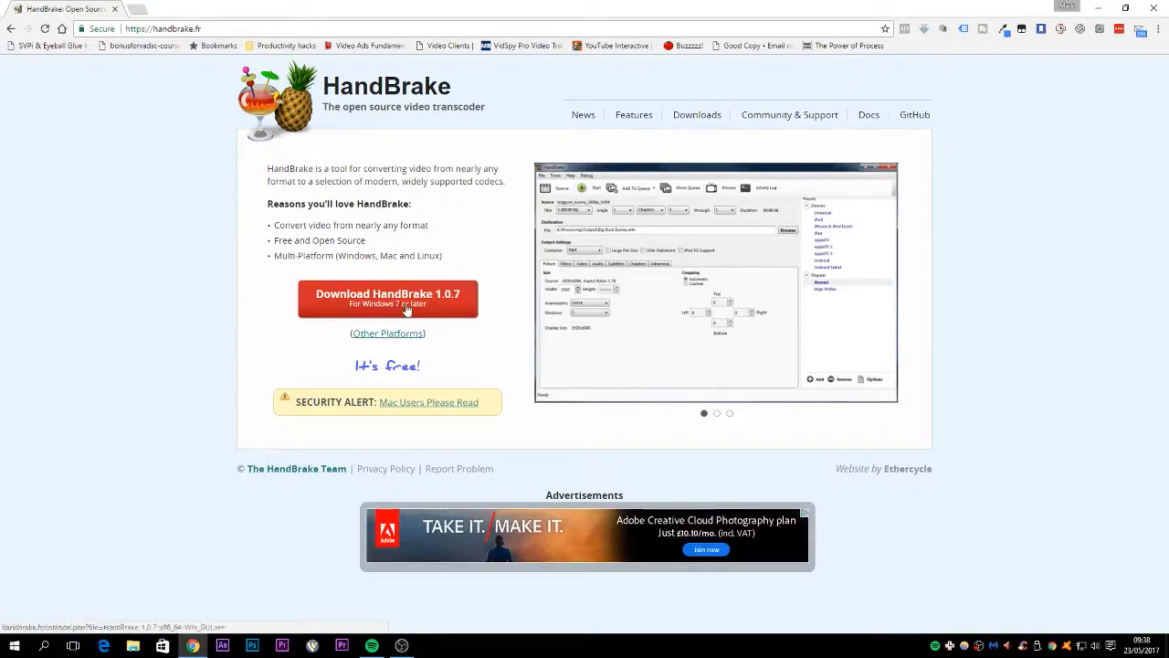
- Download HandBrake 1.0.7 for Windows from handbrake.fr and launch it to the Source Selection pane
{"action": "left_click", "coordinate": [716, 413]}
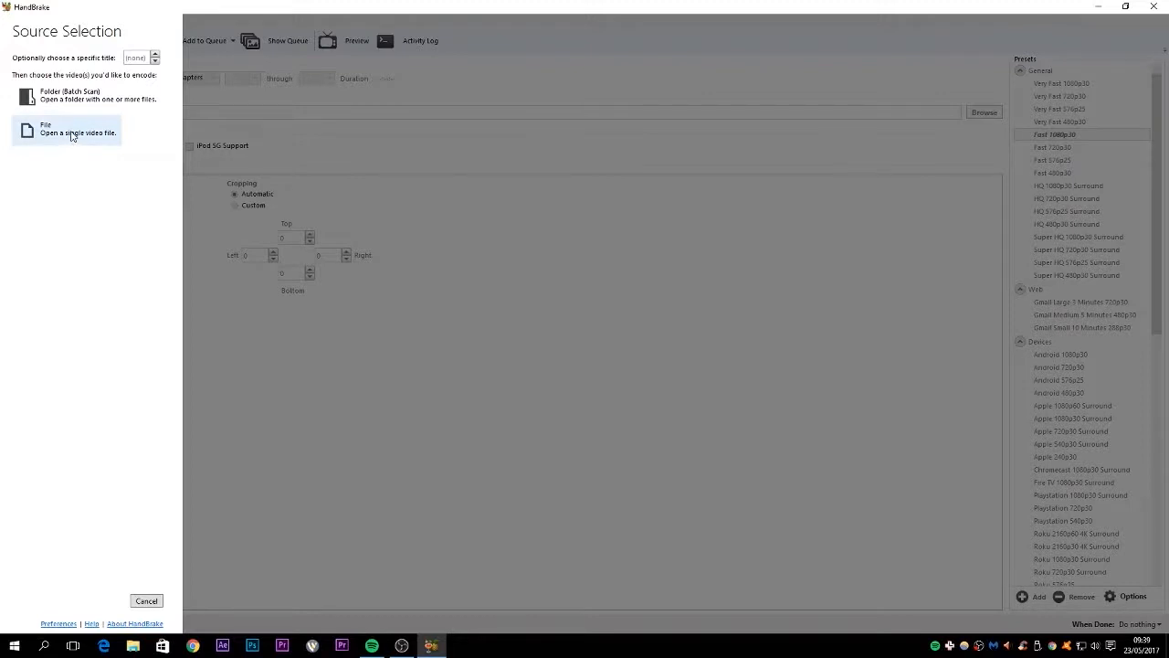
- Check Action_Movie_FX.mp4's properties in the file picker, confirming its roughly 295 MB size
{"action": "left_click", "coordinate": [71, 132]}
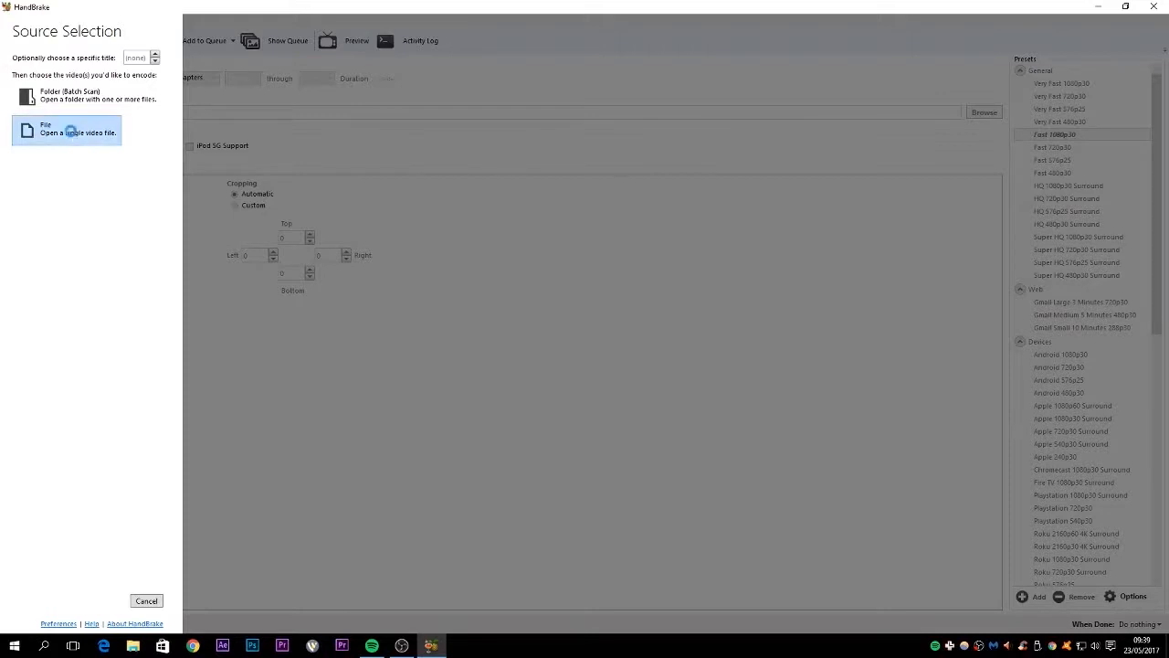
{"action": "left_click", "coordinate": [66, 131]}
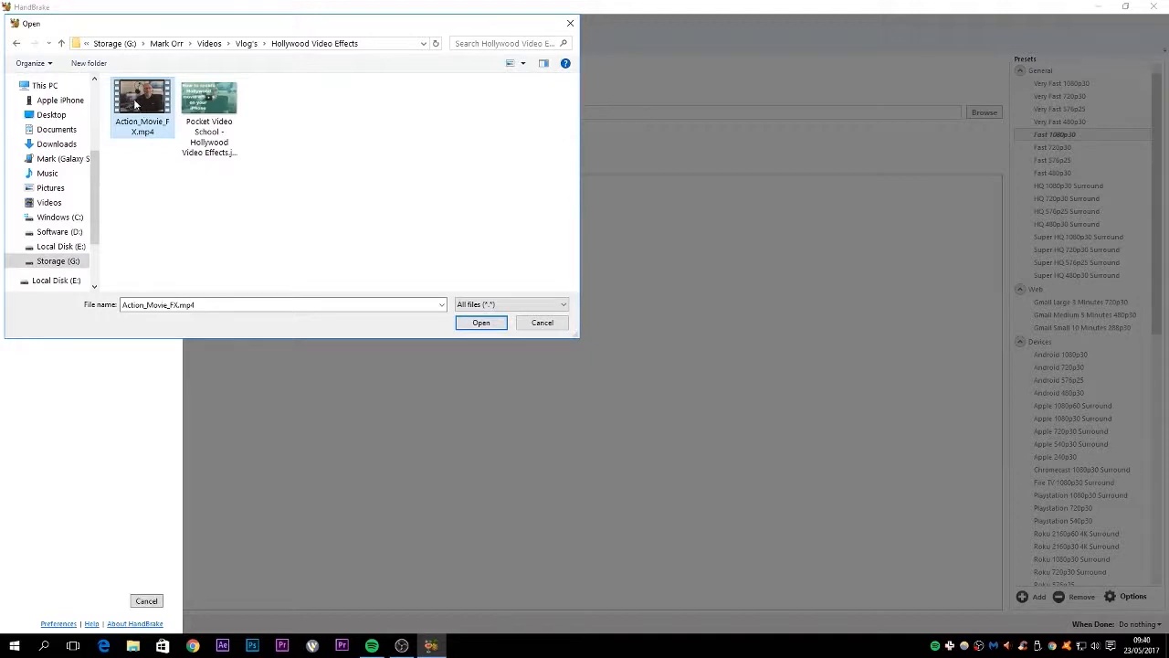
{"action": "right_click", "coordinate": [138, 101]}
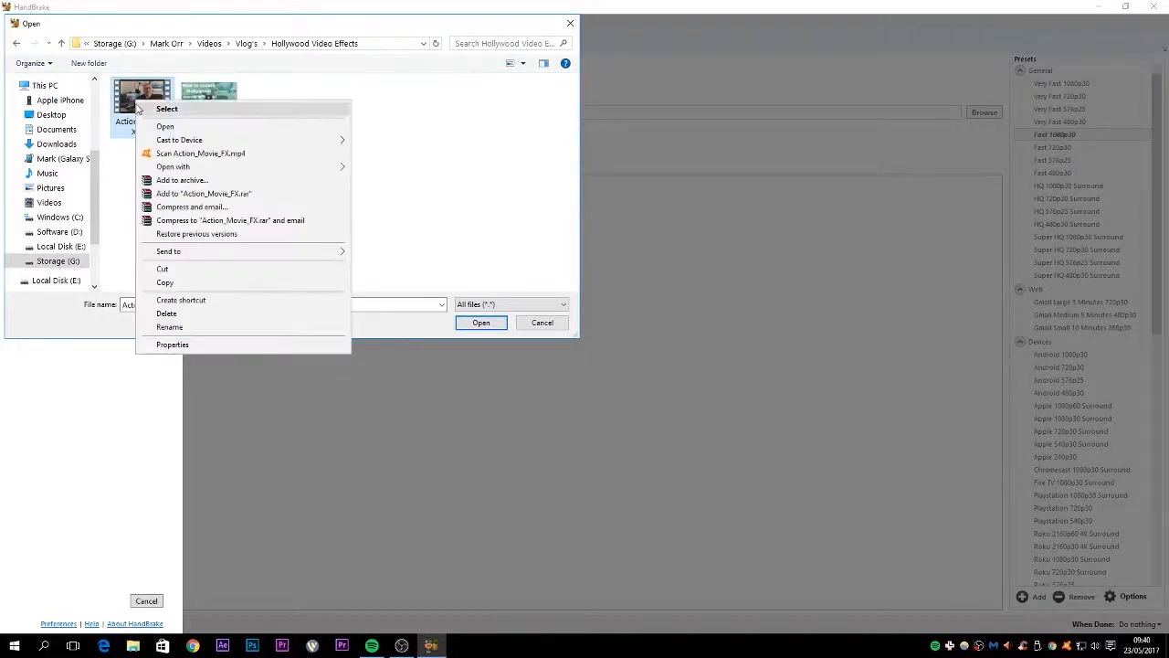
{"action": "left_click", "coordinate": [172, 343]}
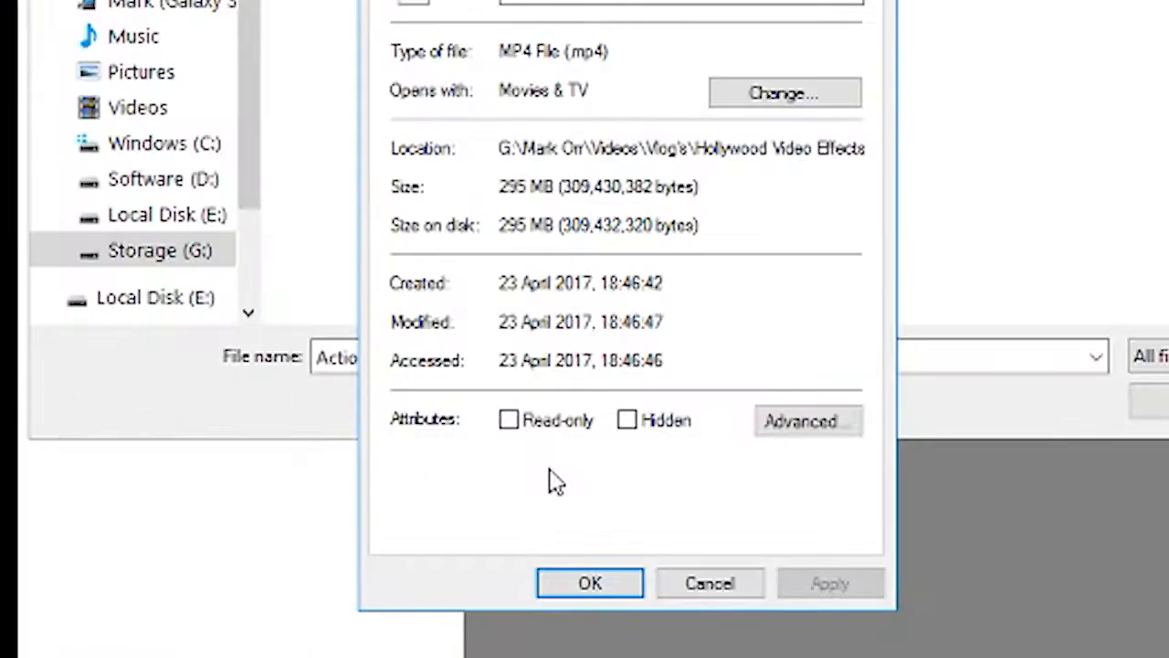
{"action": "mouse_move", "coordinate": [520, 201]}
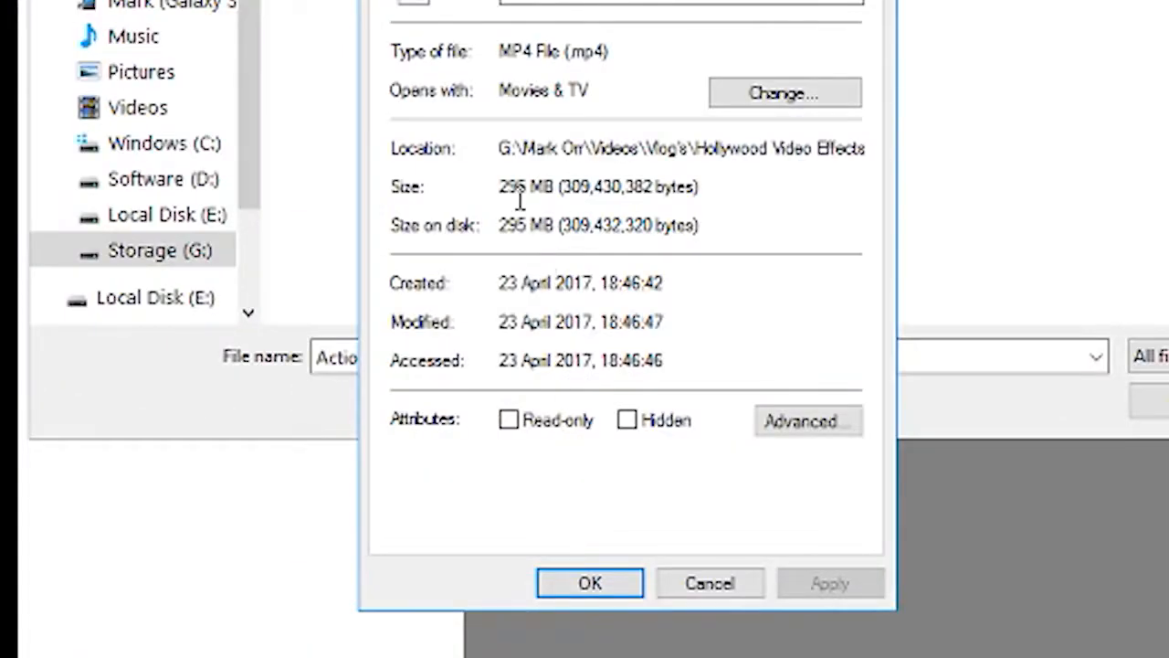
{"action": "left_click", "coordinate": [589, 581]}
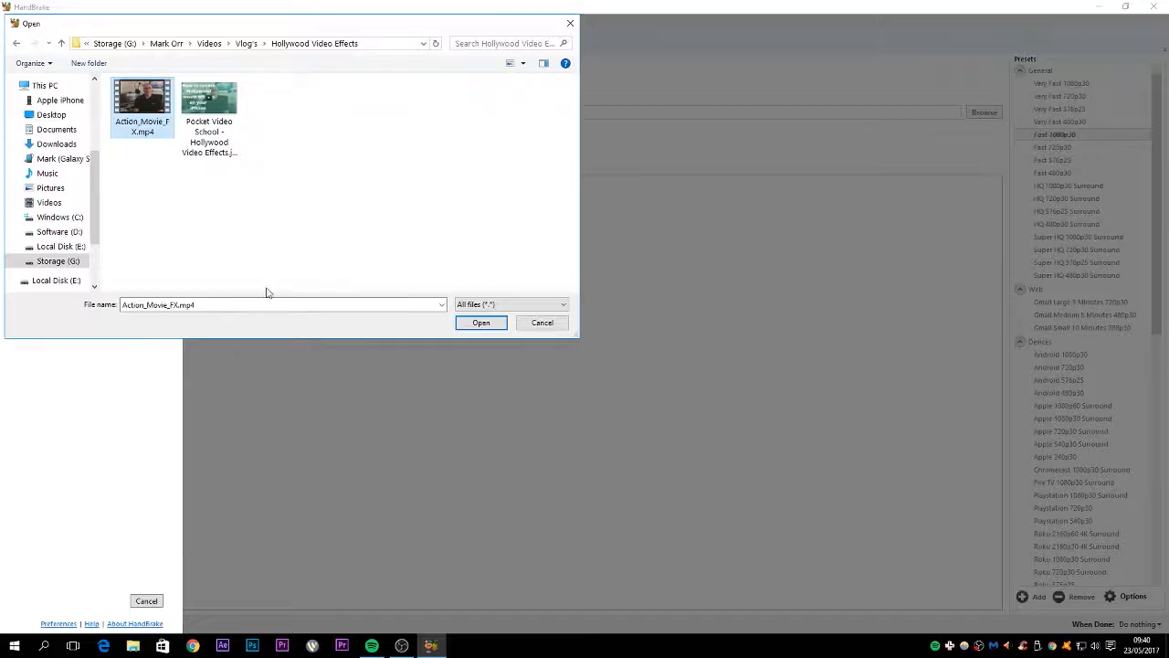
- Load Action_Movie_FX.mp4 (1280x720) as the HandBrake source video
{"action": "left_click", "coordinate": [480, 322]}
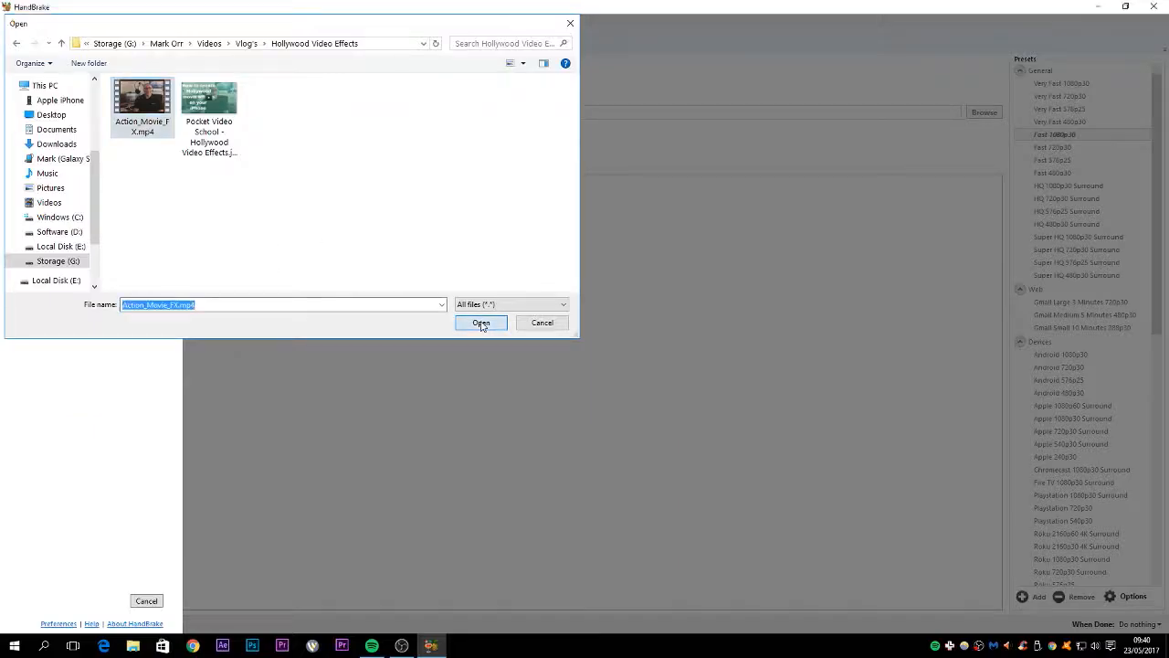
{"action": "left_click", "coordinate": [481, 321]}
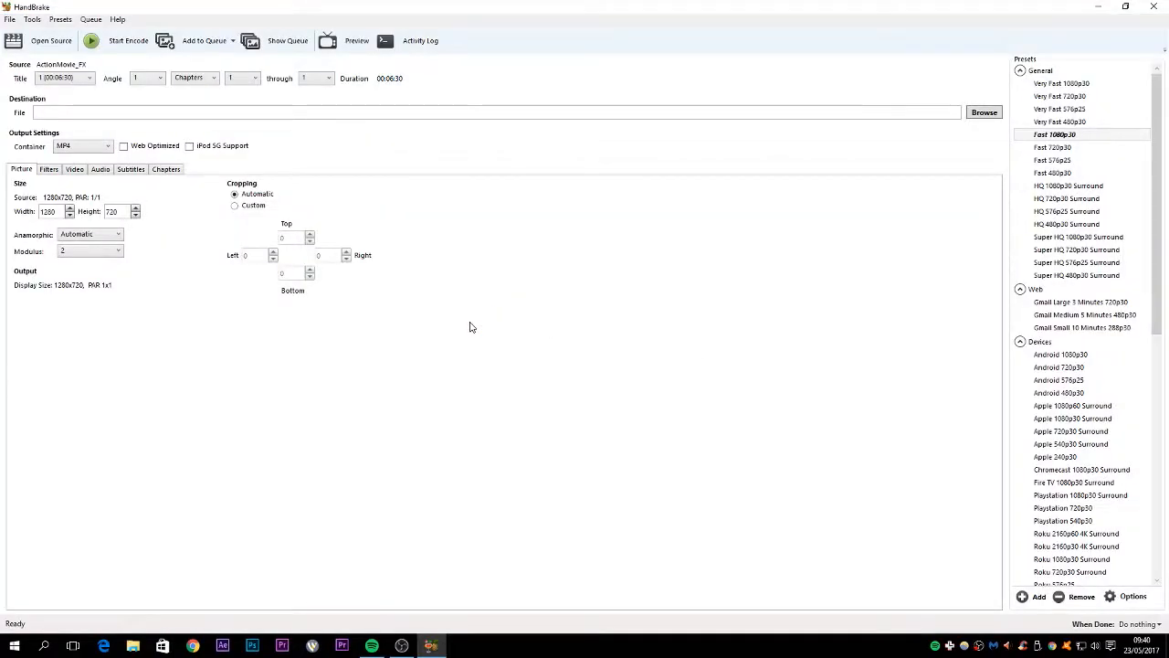
- Apply the Legacy Normal preset to the loaded action movie, leaving anamorphic Loose
{"action": "left_click", "coordinate": [91, 234]}
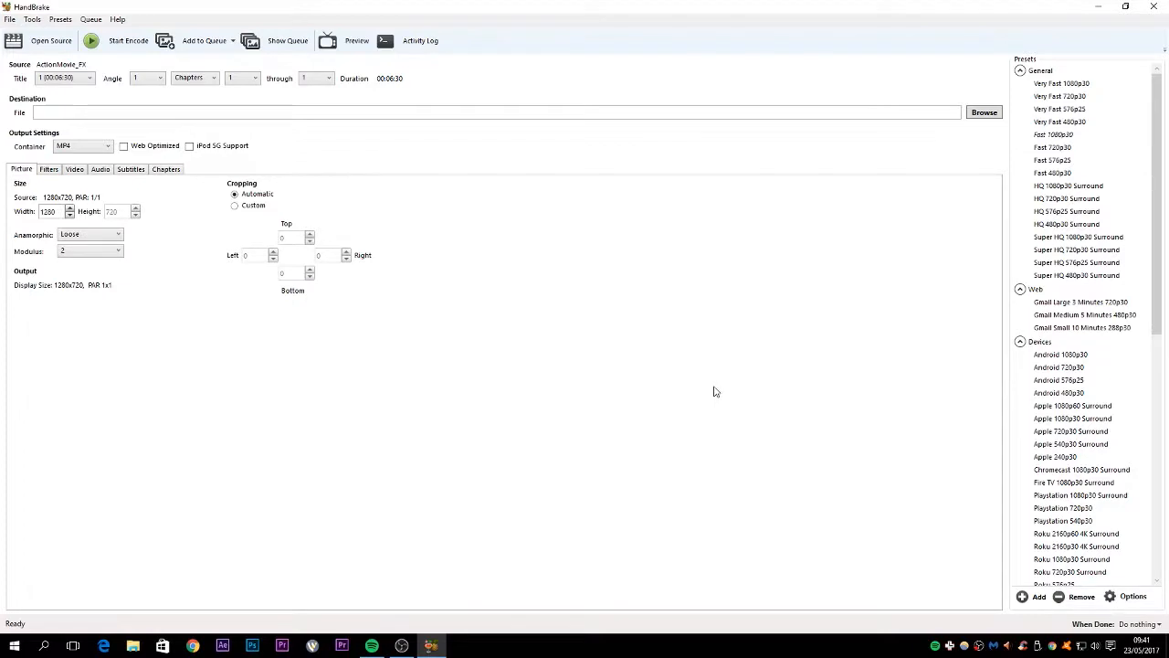
{"action": "left_click", "coordinate": [1081, 301]}
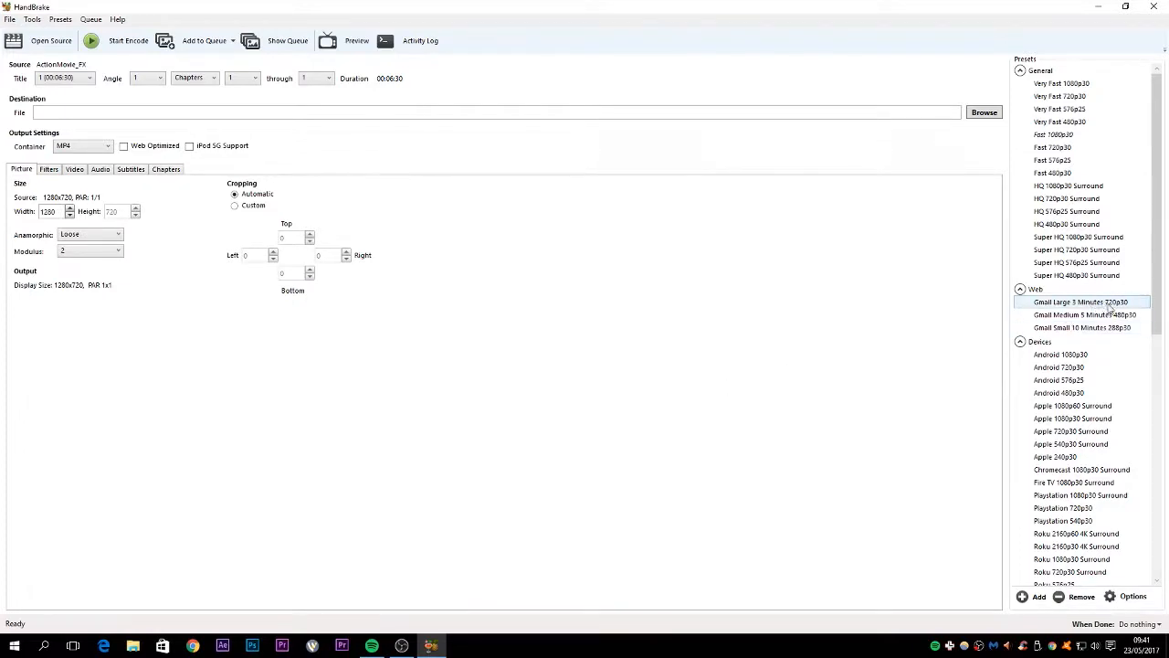
{"action": "mouse_move", "coordinate": [1077, 301]}
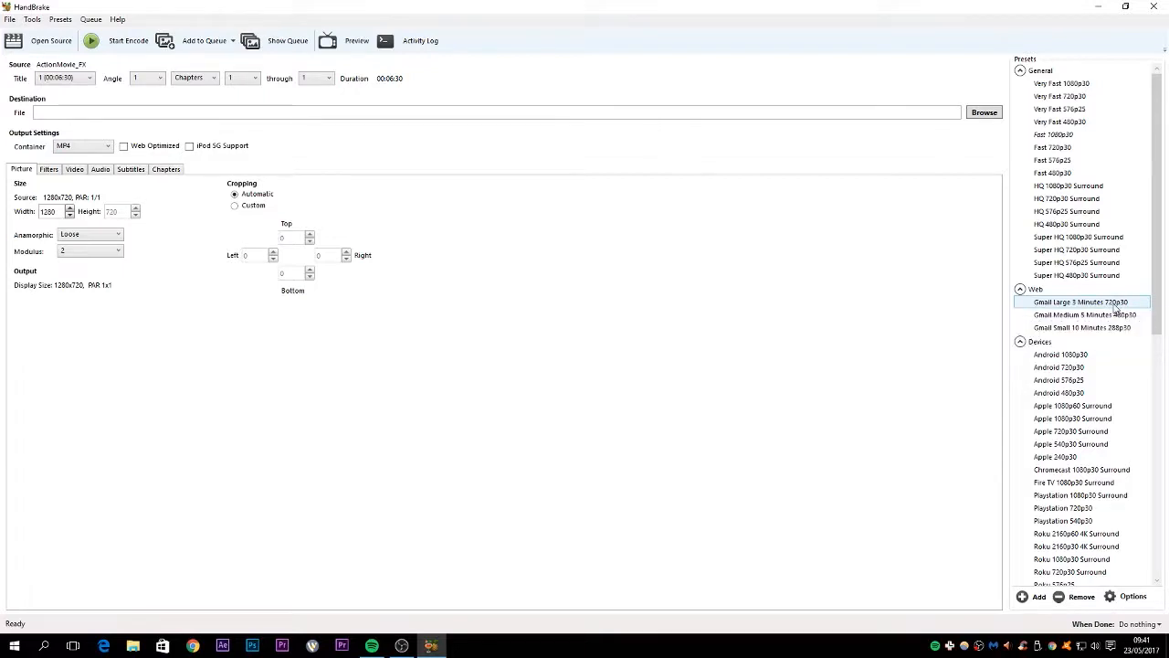
{"action": "scroll", "scroll_direction": "down", "scroll_amount": 3}
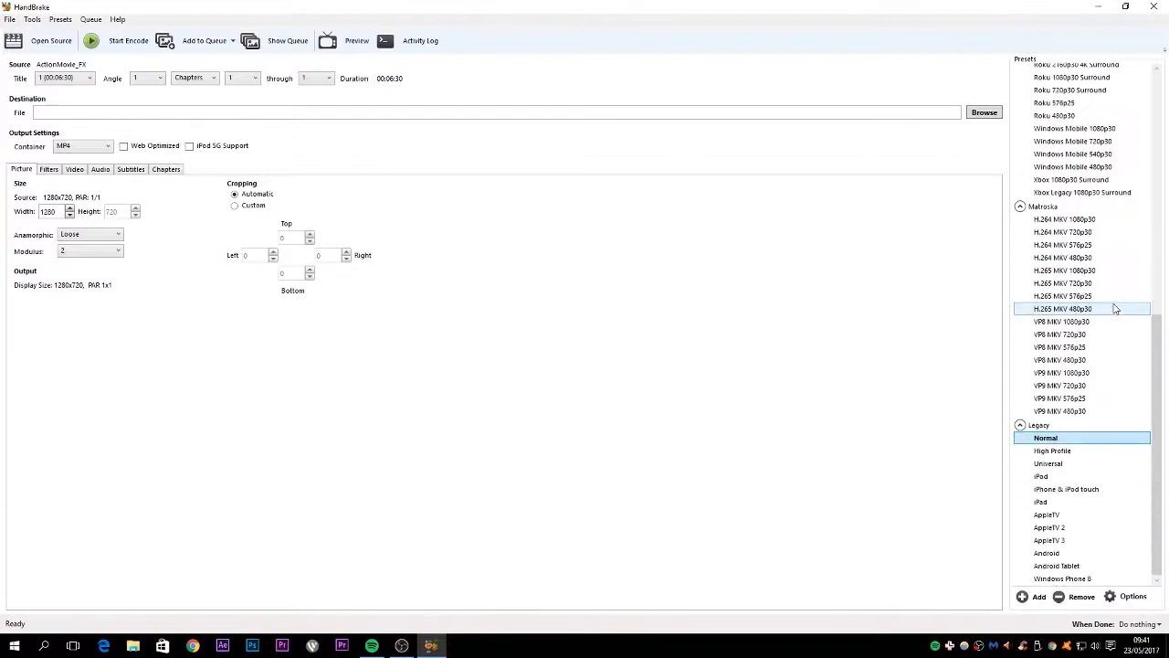
{"action": "left_click", "coordinate": [1047, 439]}
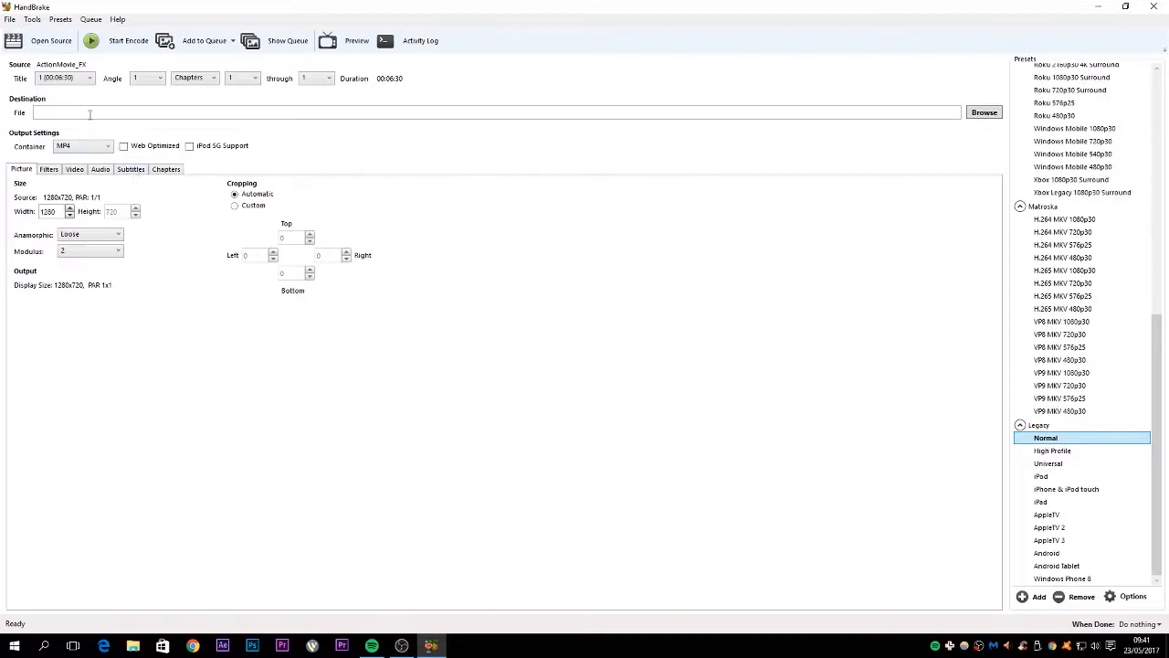
{"action": "mouse_move", "coordinate": [89, 113]}
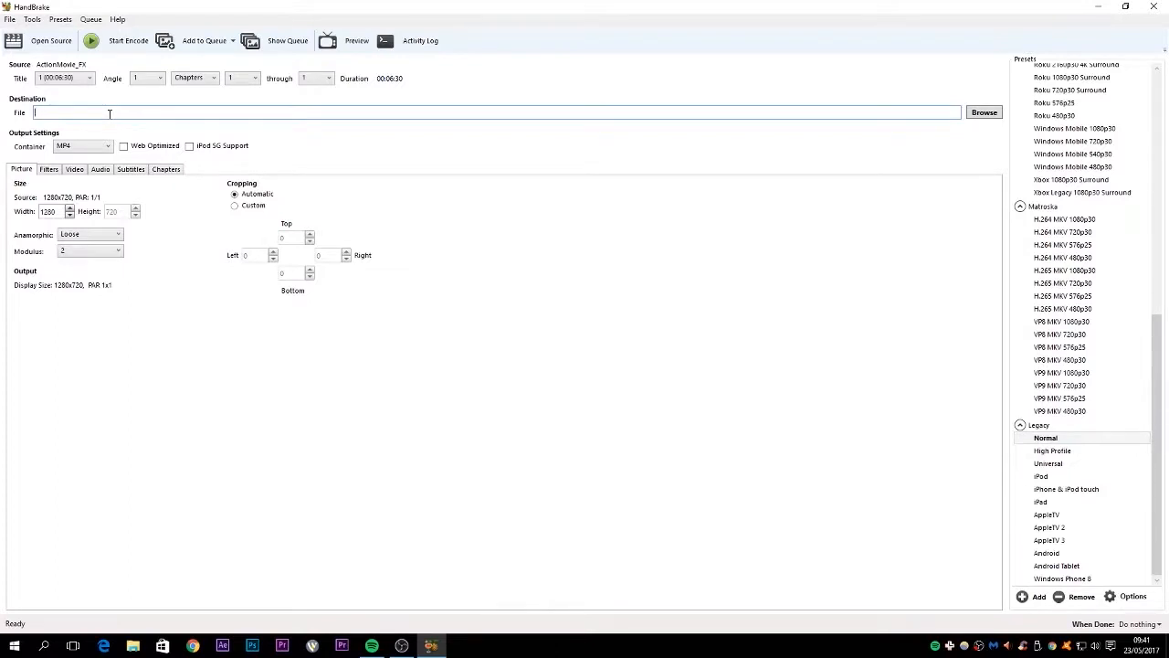
- Name the destination 'Action Movie FX - compressed.mp4' as MP4 in the Hollywood Video Effects folder
{"action": "type", "text": "A"}
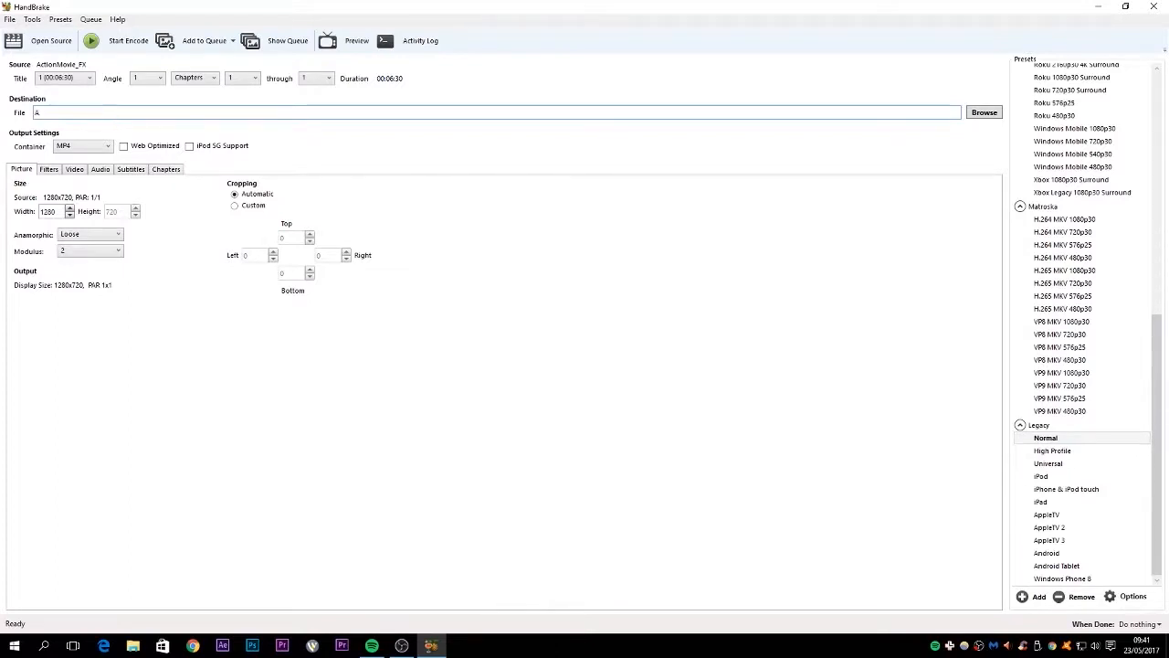
{"action": "type", "text": "ction Movie FX -compressed"}
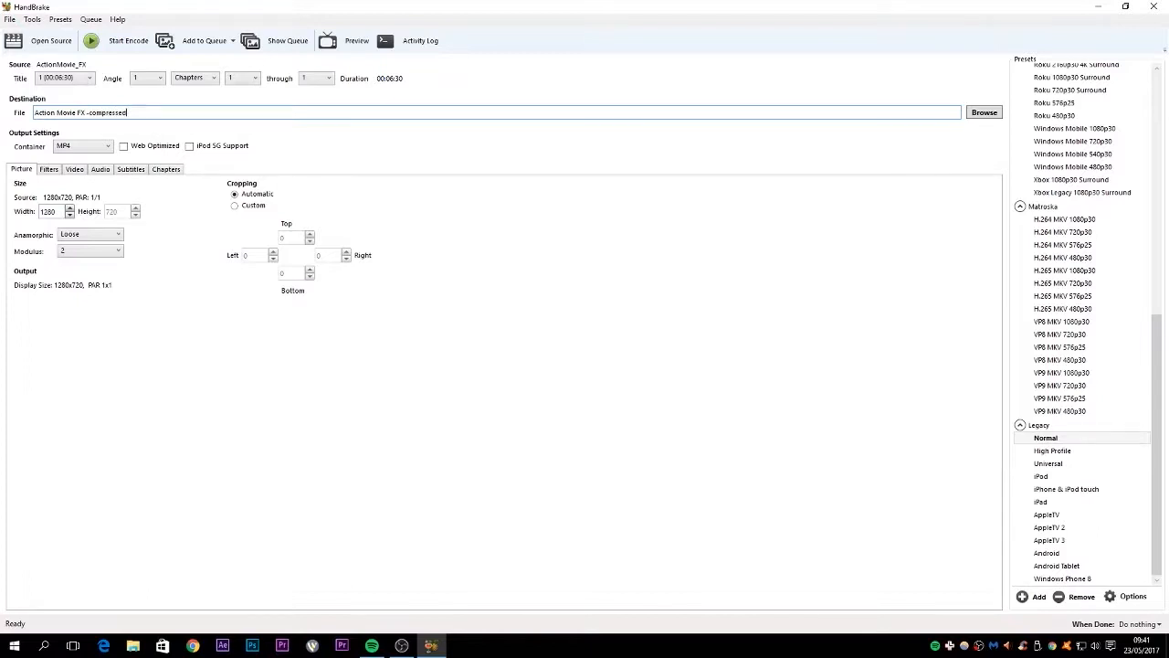
{"action": "left_click", "coordinate": [983, 113]}
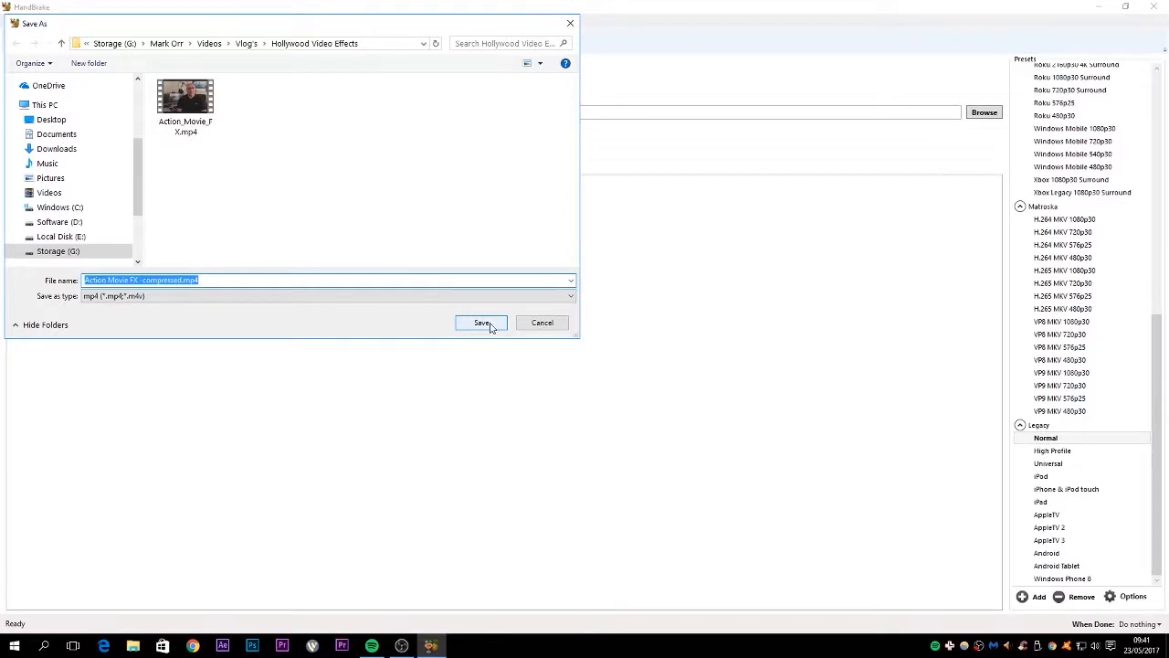
{"action": "left_click", "coordinate": [568, 296]}
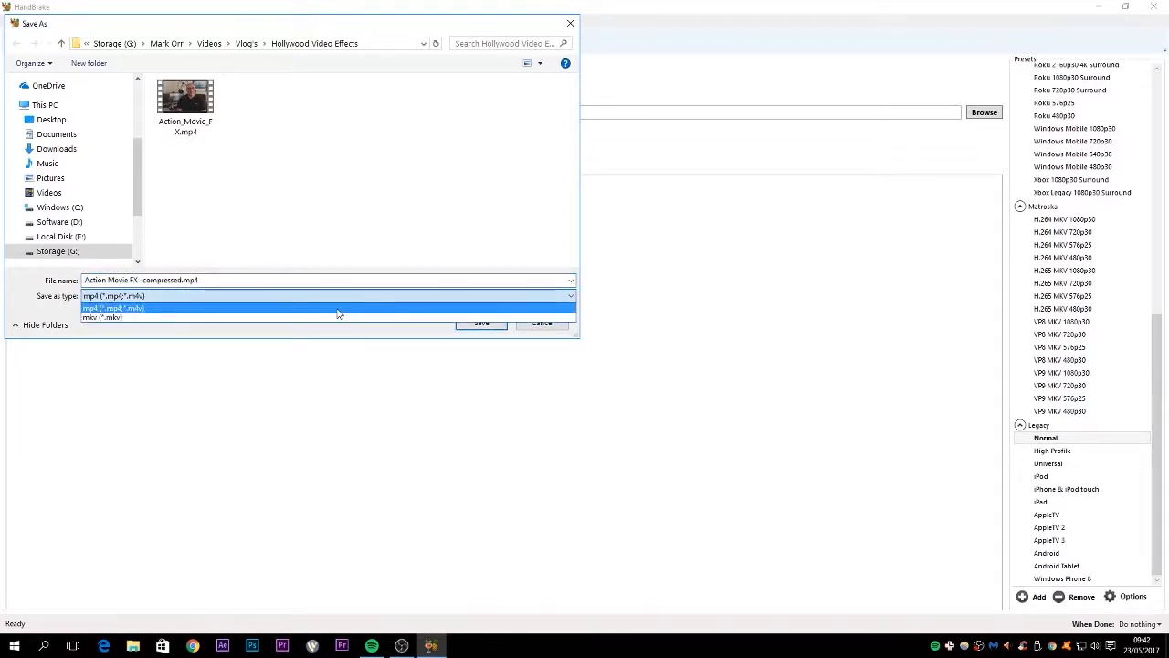
{"action": "left_click", "coordinate": [114, 307]}
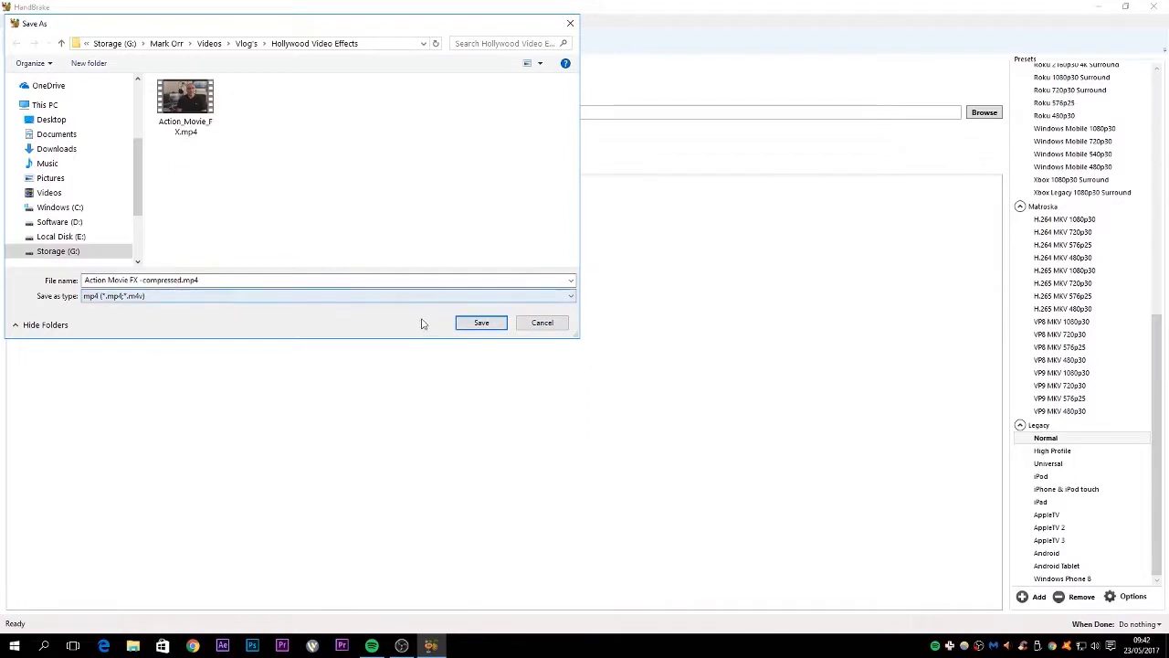
{"action": "left_click", "coordinate": [480, 322]}
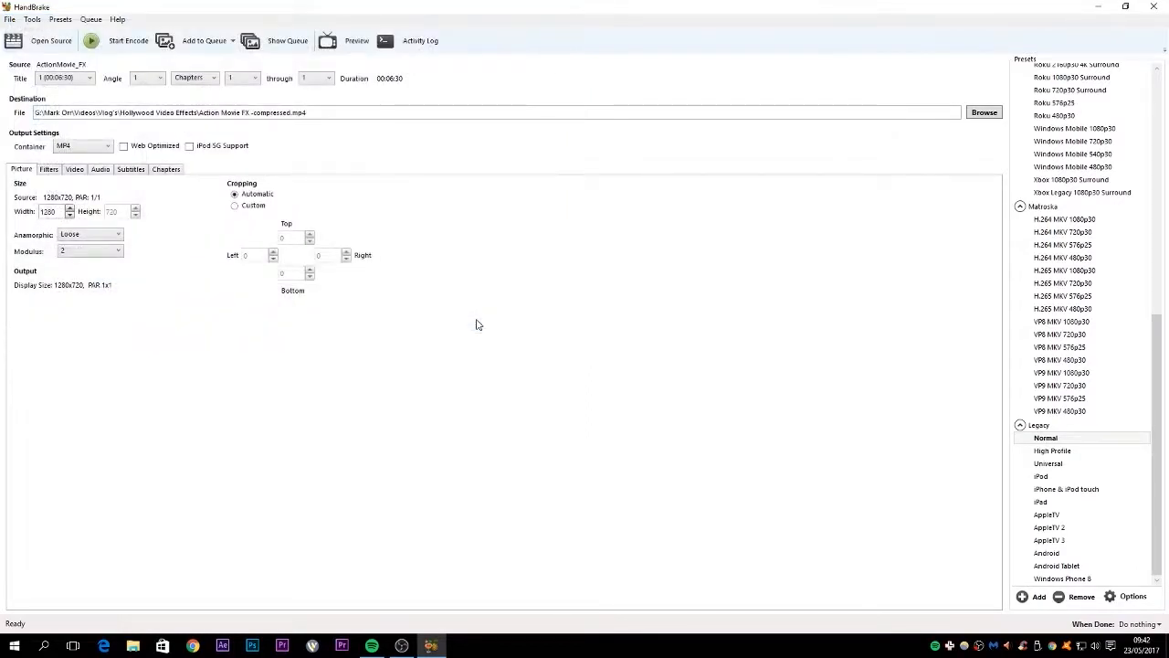
{"action": "mouse_move", "coordinate": [173, 184]}
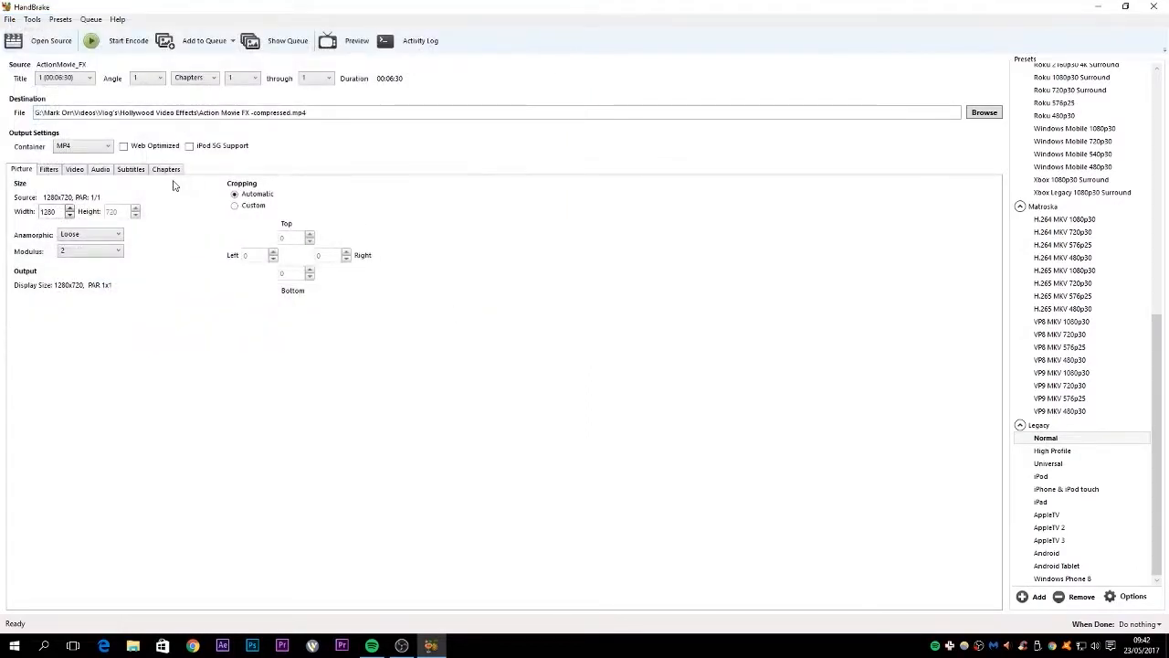
- Enable Web Optimized and set the video codec to H.264 (x264), framerate same as source
{"action": "left_click", "coordinate": [124, 146]}
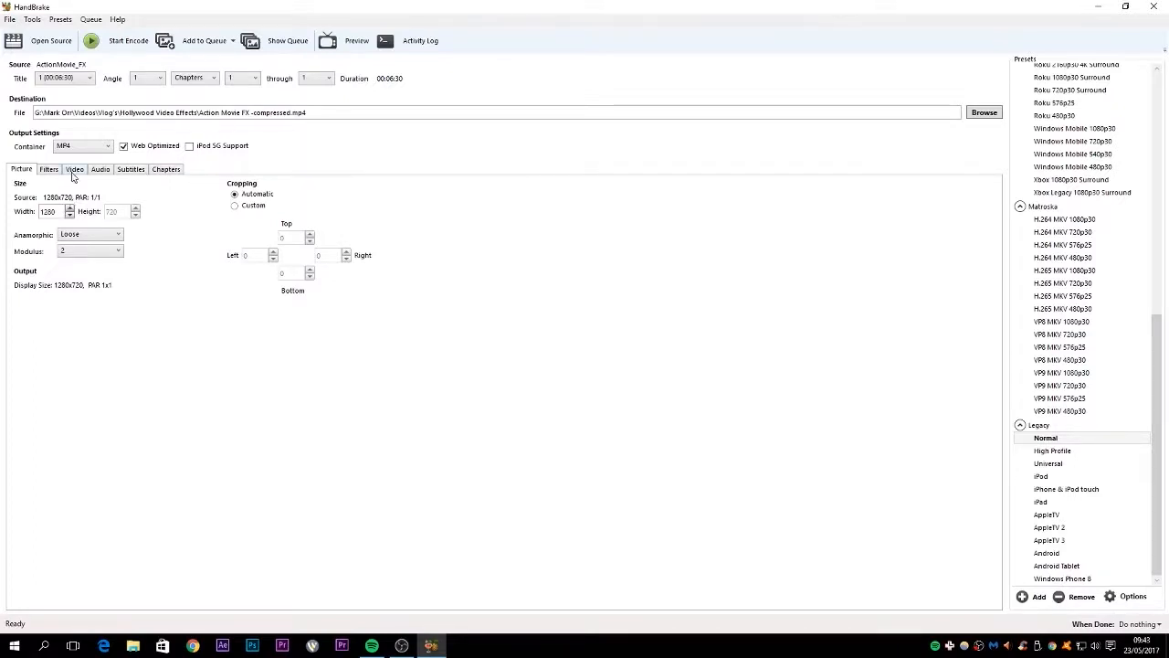
{"action": "left_click", "coordinate": [74, 168]}
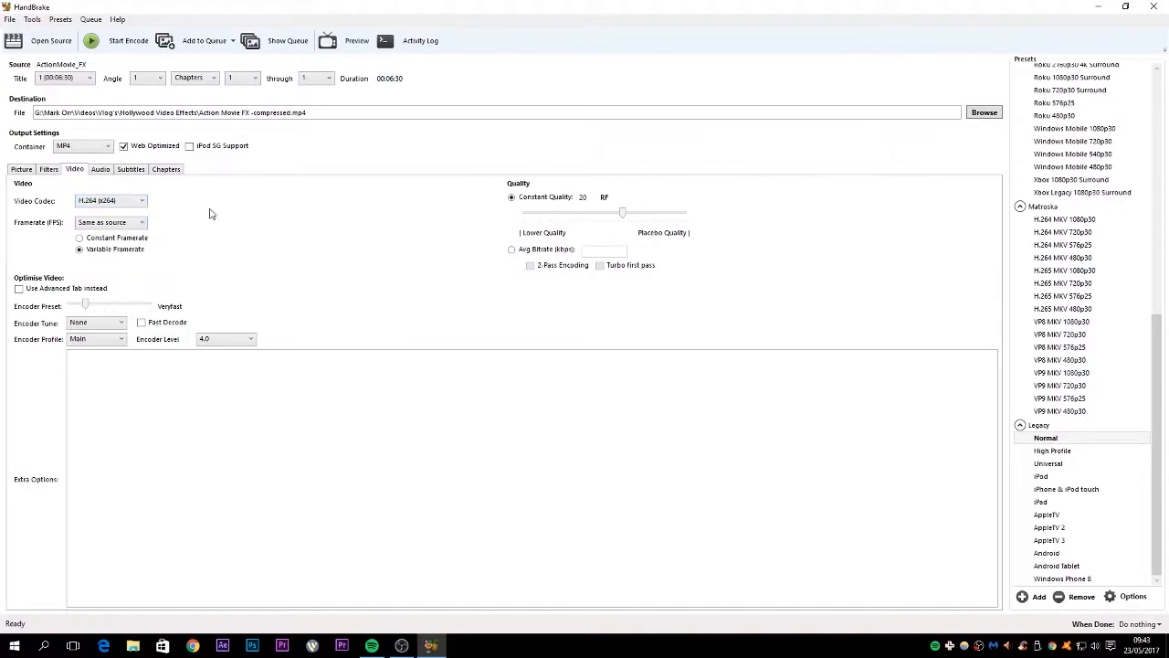
{"action": "left_click", "coordinate": [142, 199]}
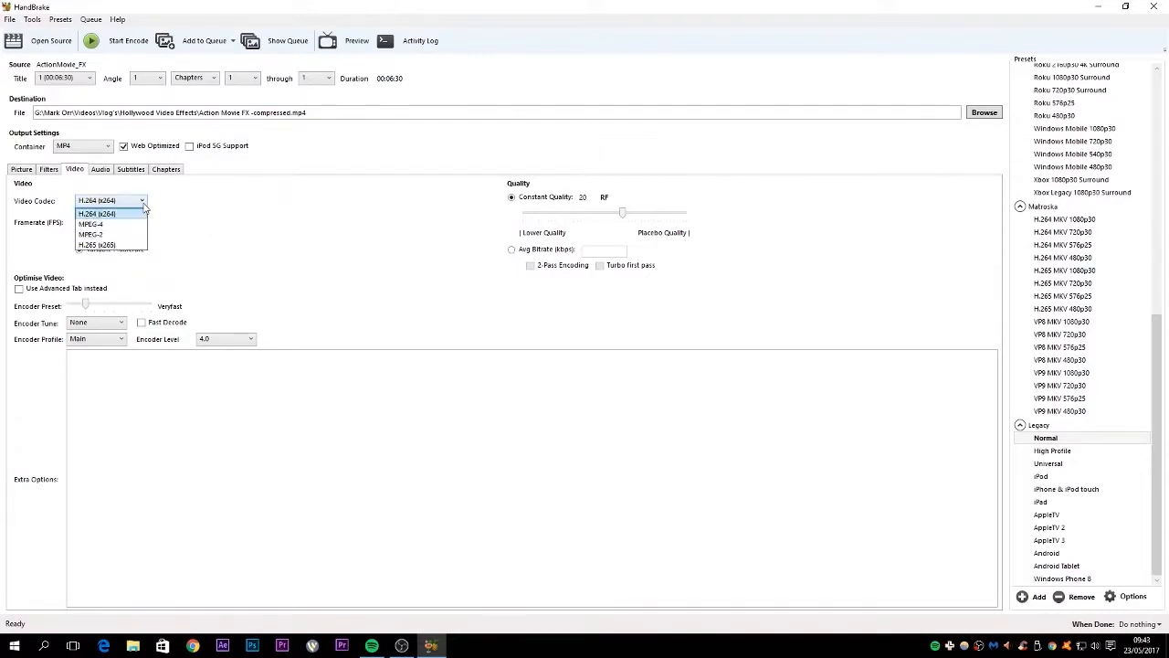
{"action": "mouse_move", "coordinate": [182, 208]}
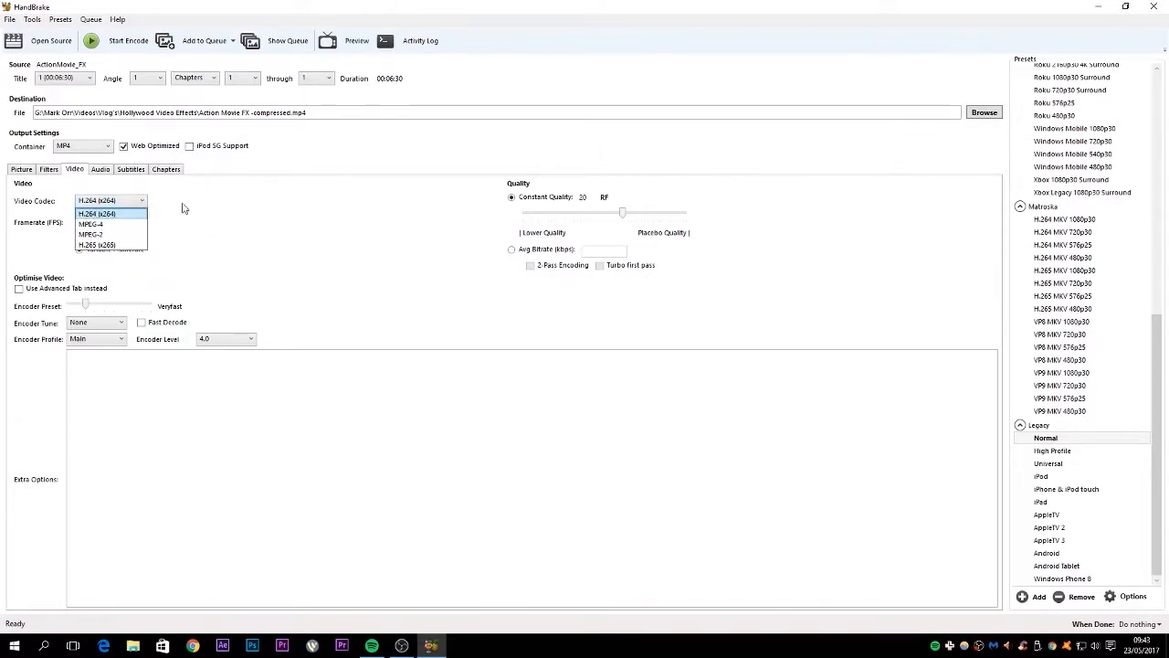
{"action": "left_click", "coordinate": [102, 212]}
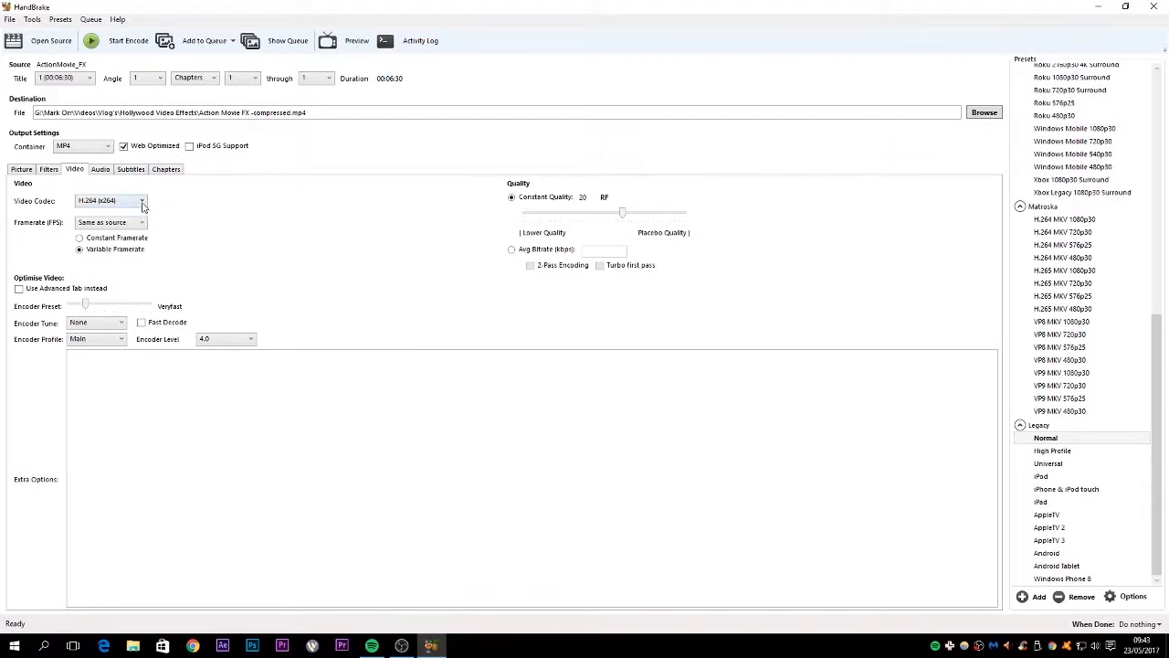
{"action": "left_click", "coordinate": [142, 201]}
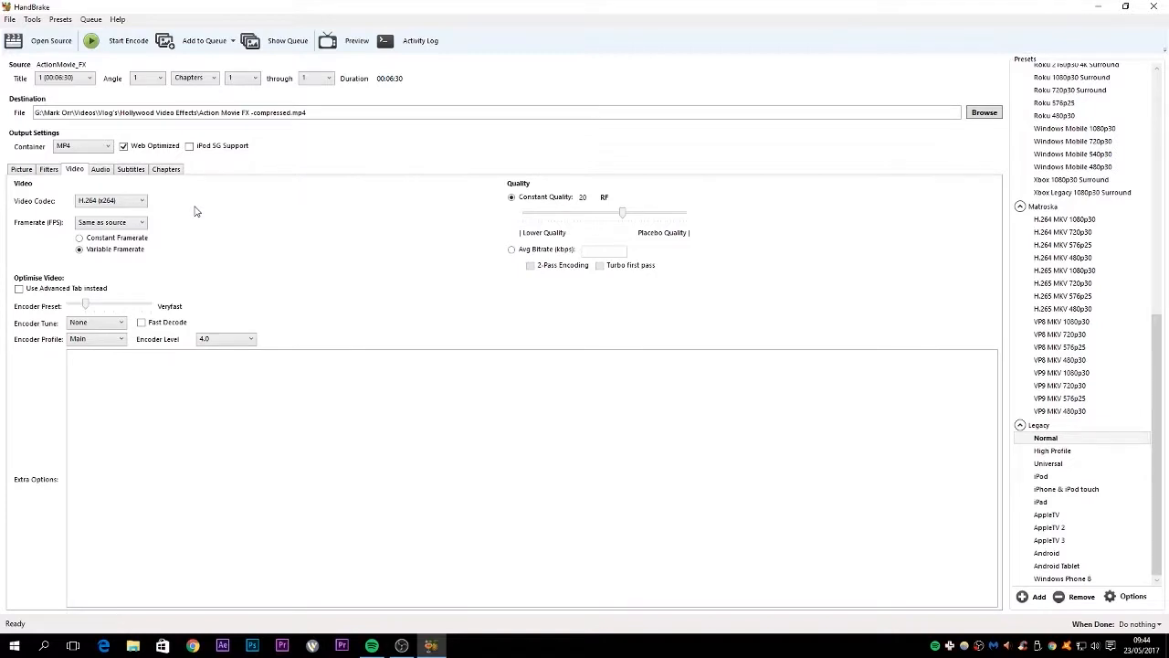
{"action": "mouse_move", "coordinate": [201, 214]}
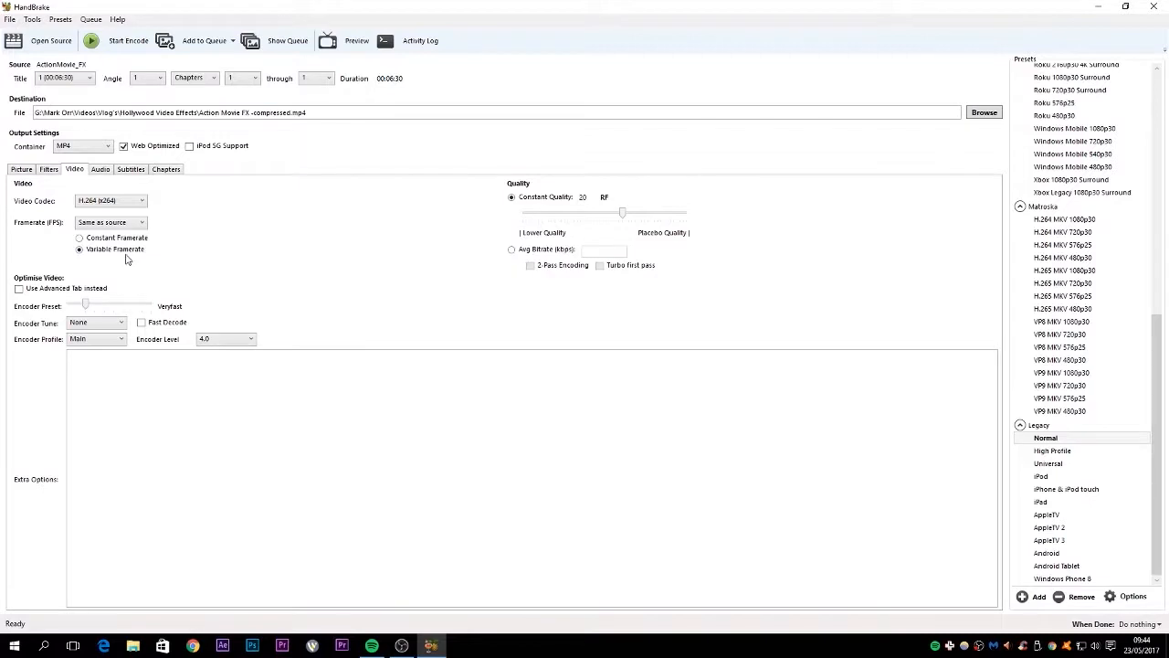
{"action": "mouse_move", "coordinate": [126, 259]}
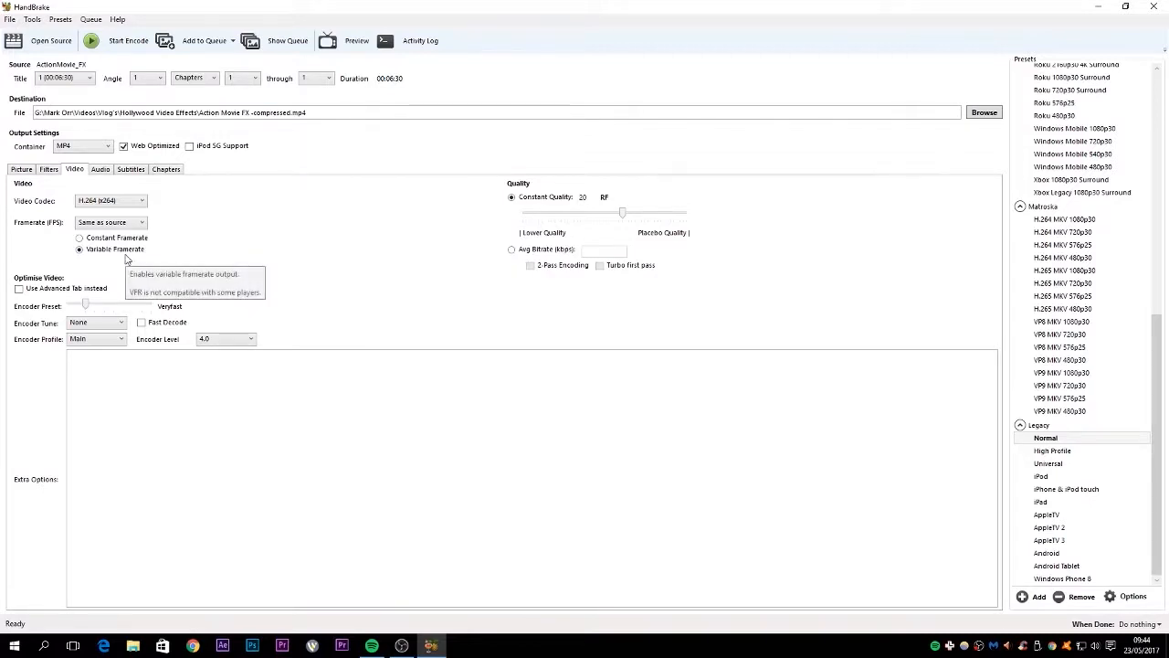
{"action": "mouse_move", "coordinate": [334, 245]}
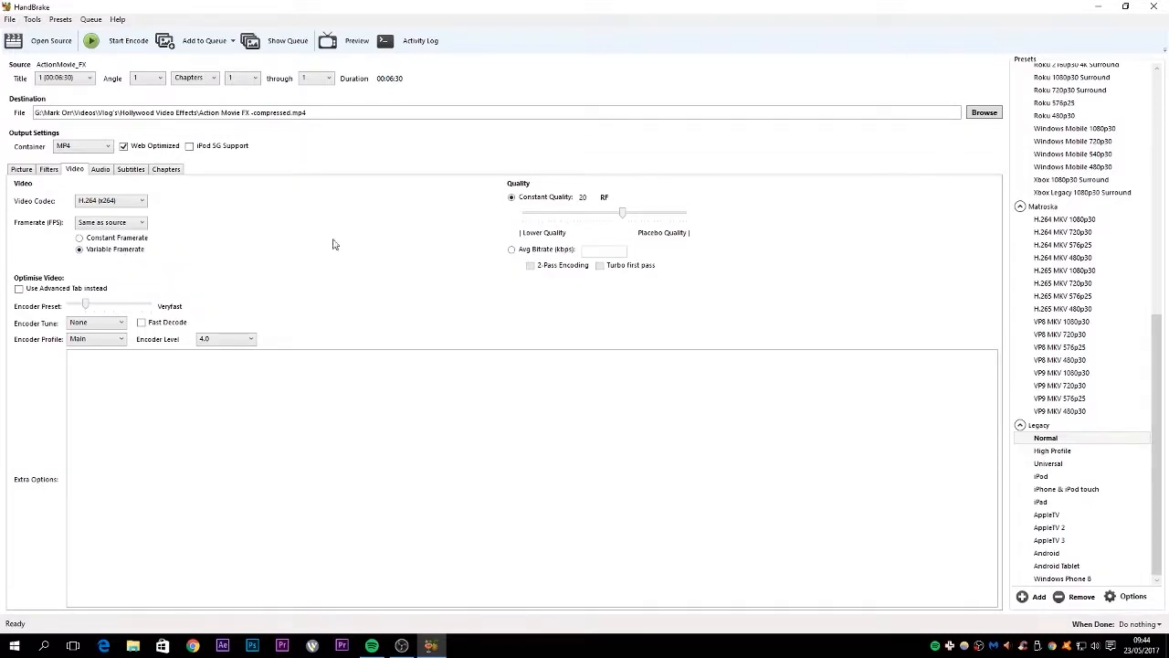
{"action": "mouse_move", "coordinate": [559, 212]}
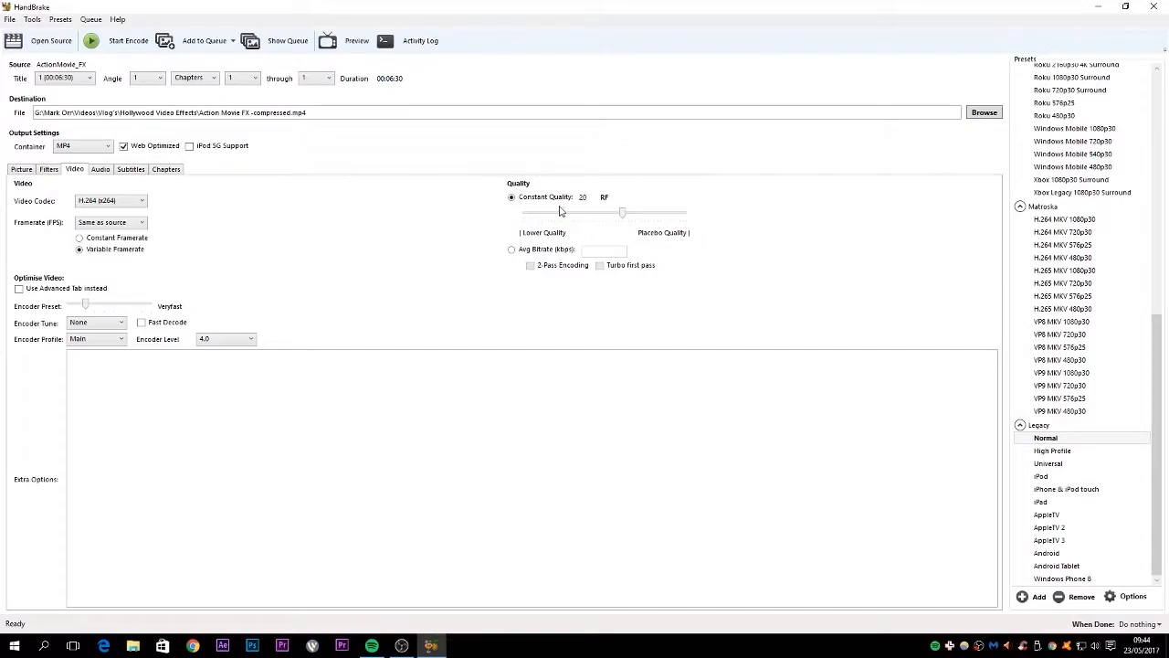
{"action": "mouse_move", "coordinate": [621, 216]}
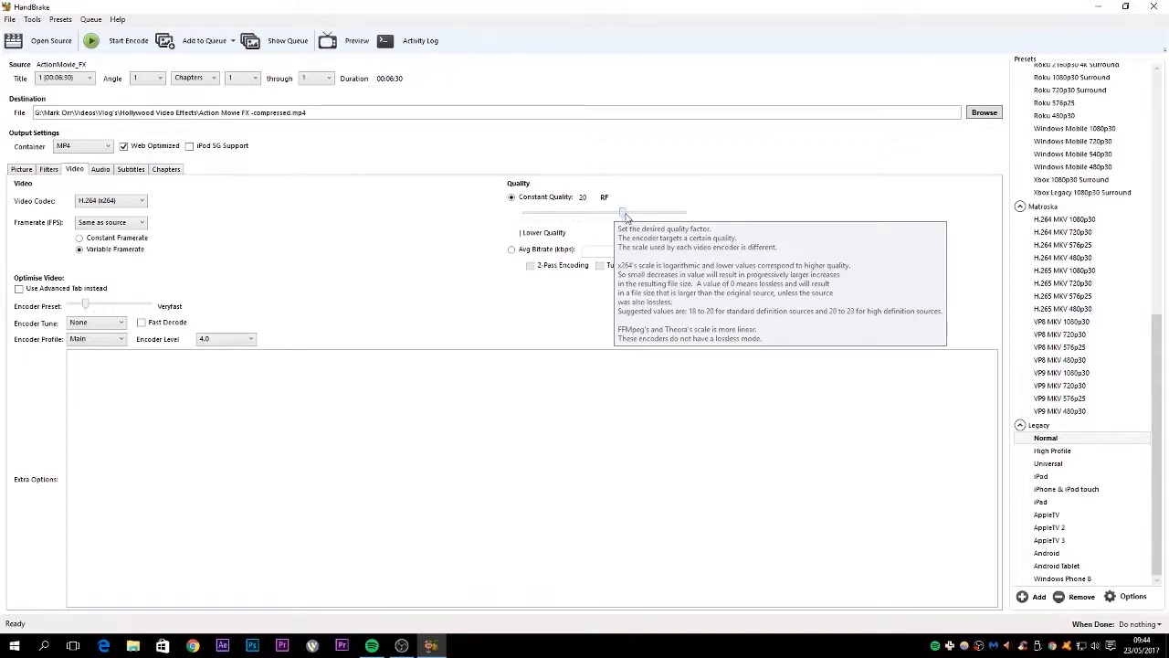
- Move the Constant Quality slider to RF 18
{"action": "left_click_drag", "start_coordinate": [623, 212], "coordinate": [628, 211]}
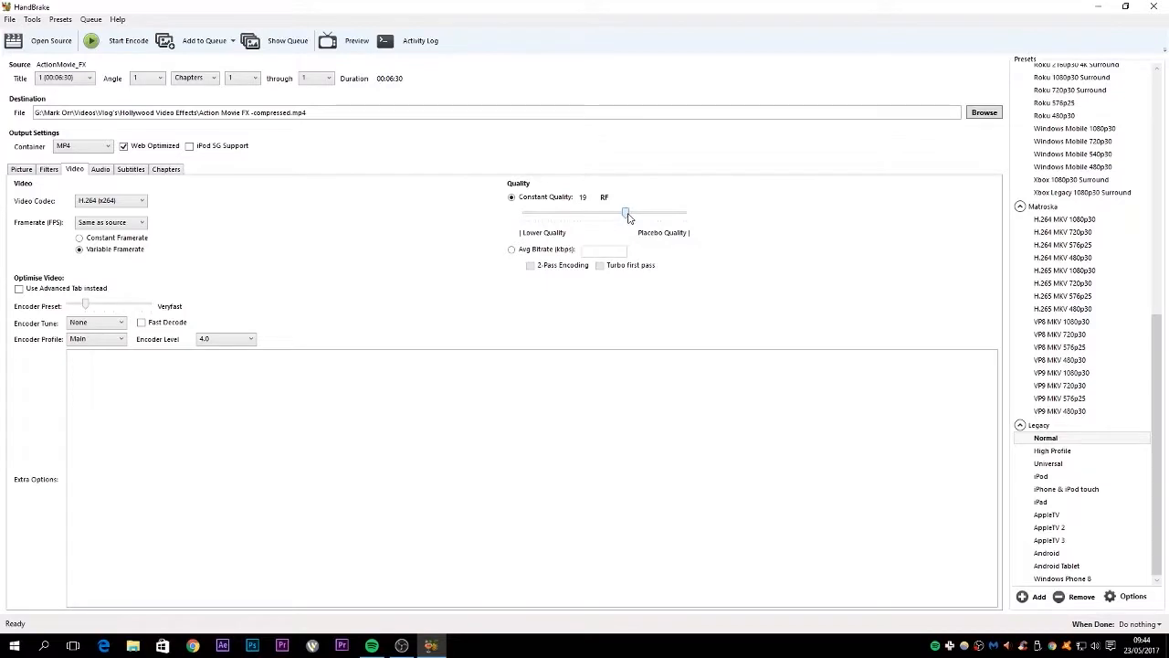
{"action": "left_click_drag", "start_coordinate": [625, 212], "coordinate": [631, 212]}
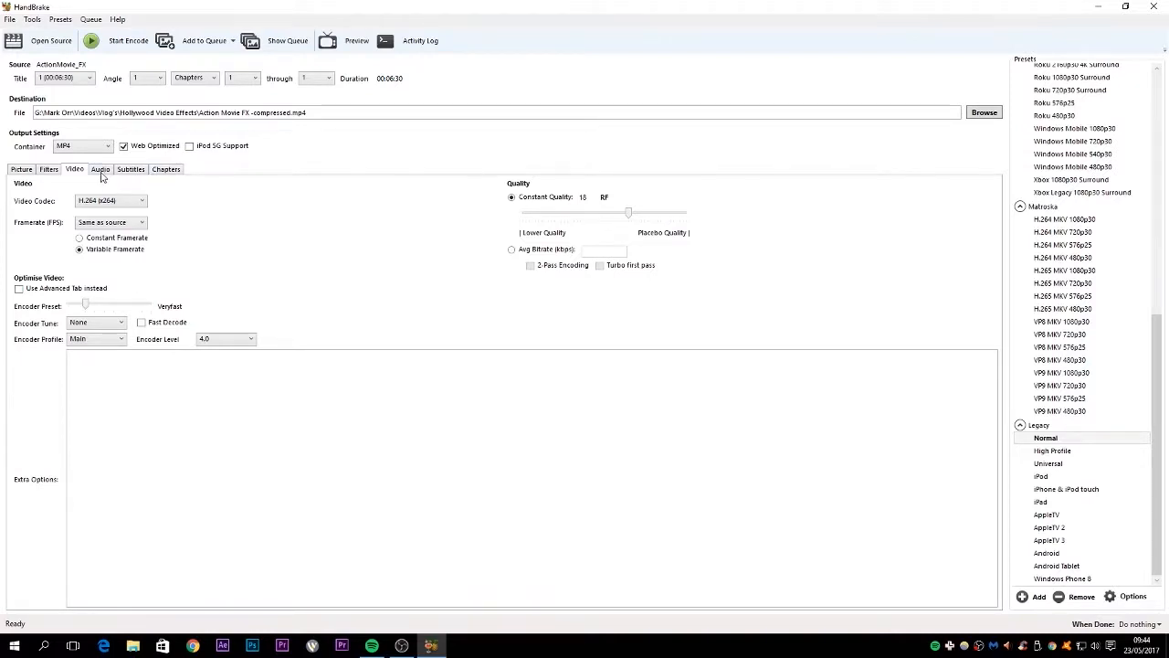
- Review the AAC stereo audio track, subtitles and chapter markers settings
{"action": "left_click", "coordinate": [102, 168]}
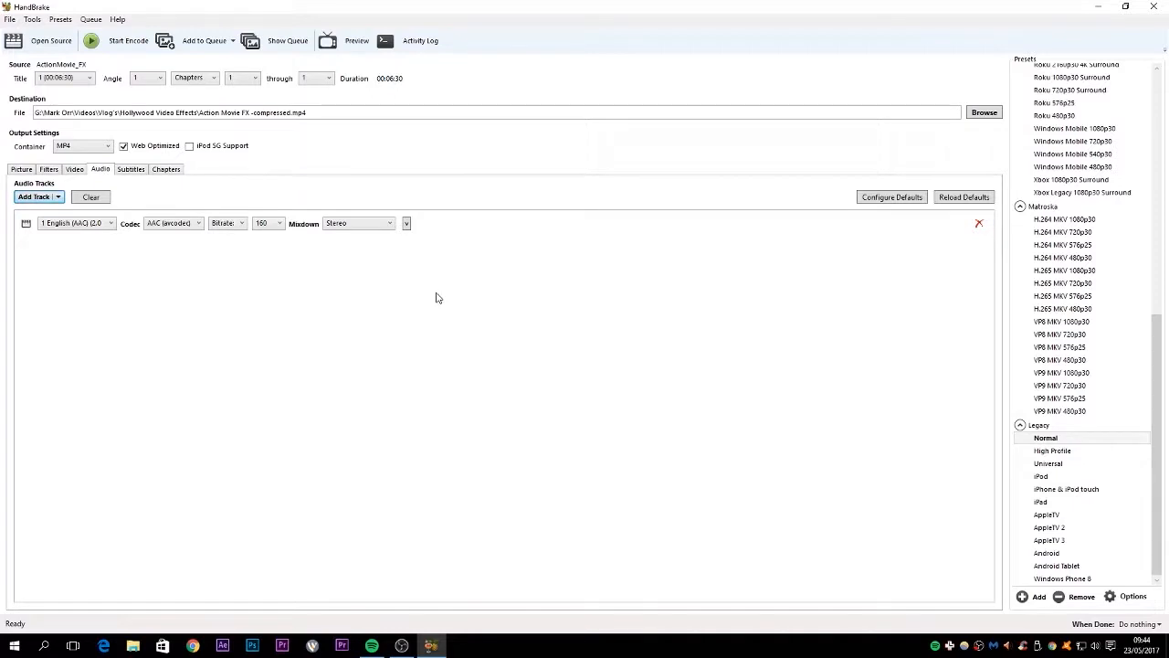
{"action": "mouse_move", "coordinate": [395, 247]}
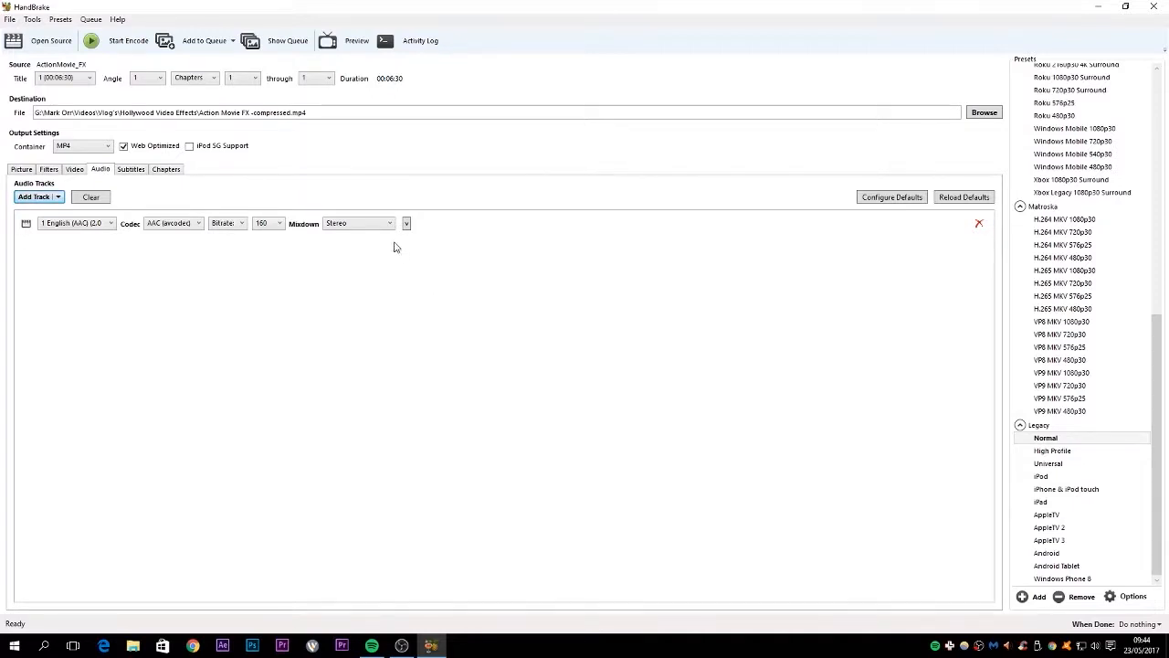
{"action": "mouse_move", "coordinate": [164, 174]}
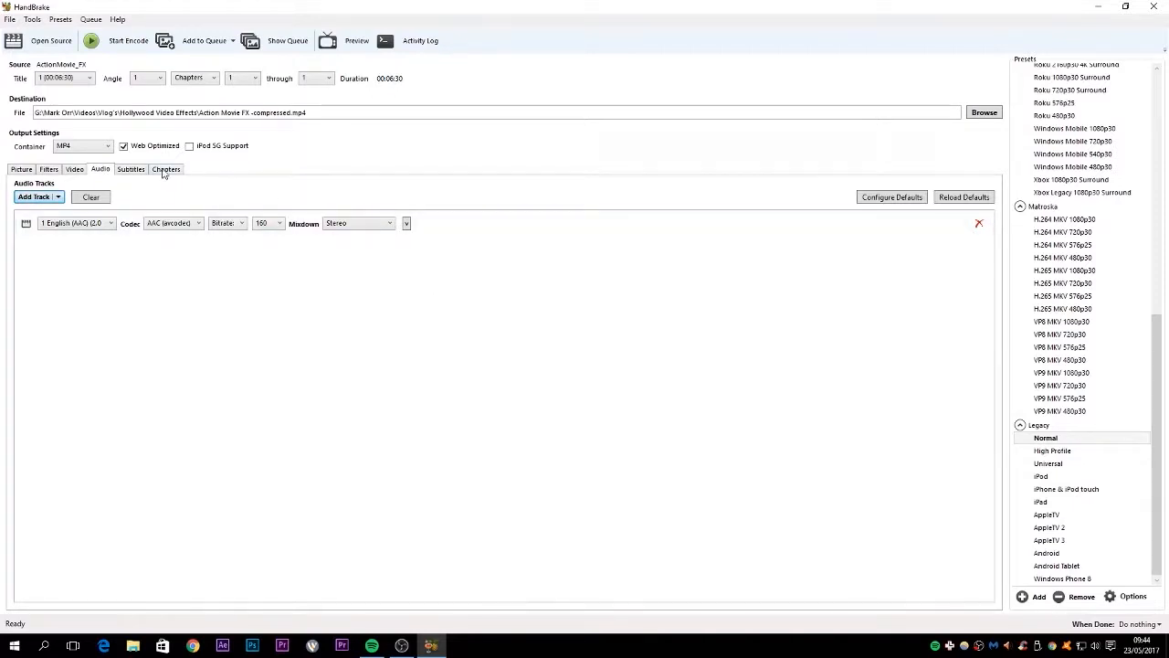
{"action": "left_click", "coordinate": [132, 168]}
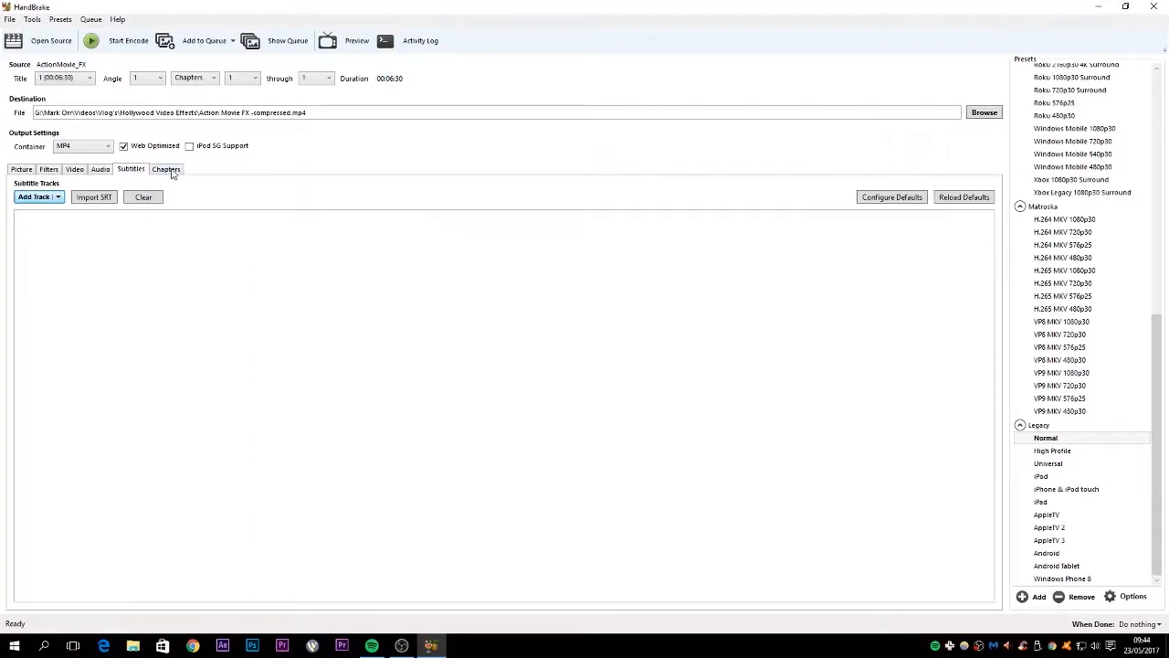
{"action": "left_click", "coordinate": [165, 168]}
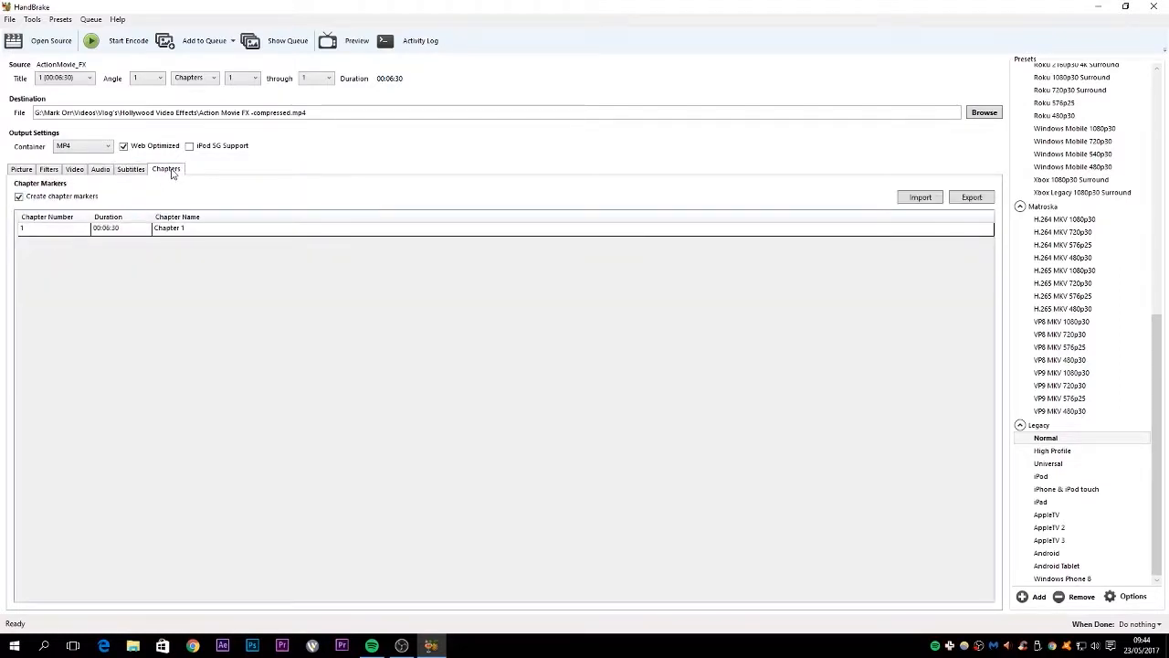
{"action": "mouse_move", "coordinate": [186, 172]}
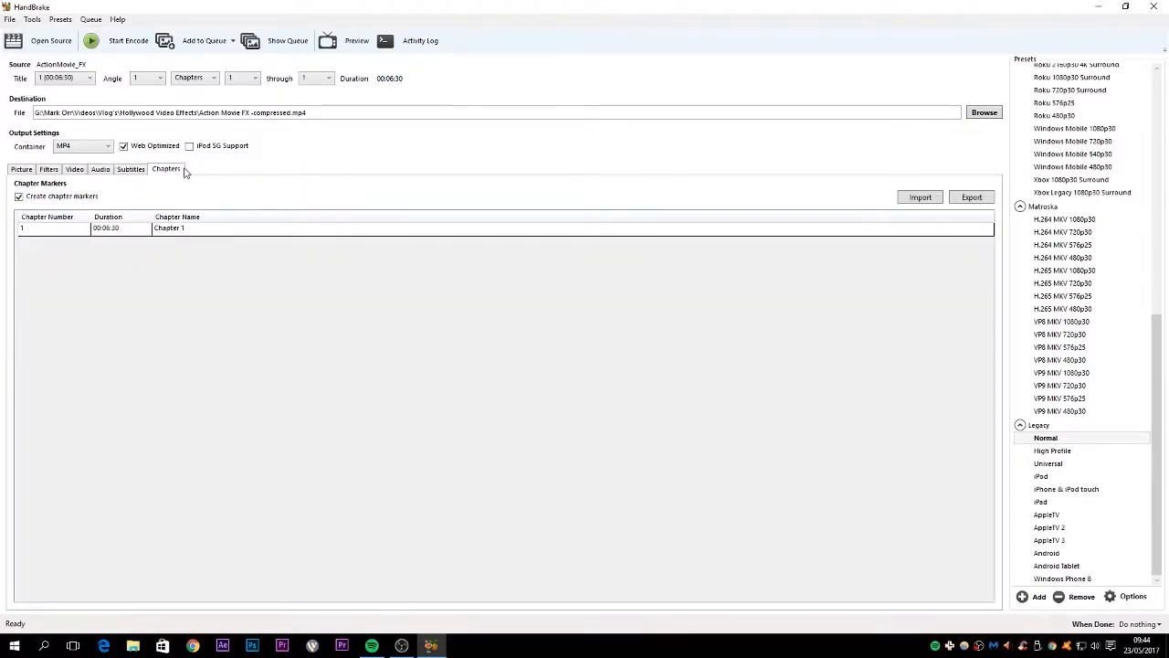
{"action": "mouse_move", "coordinate": [122, 56]}
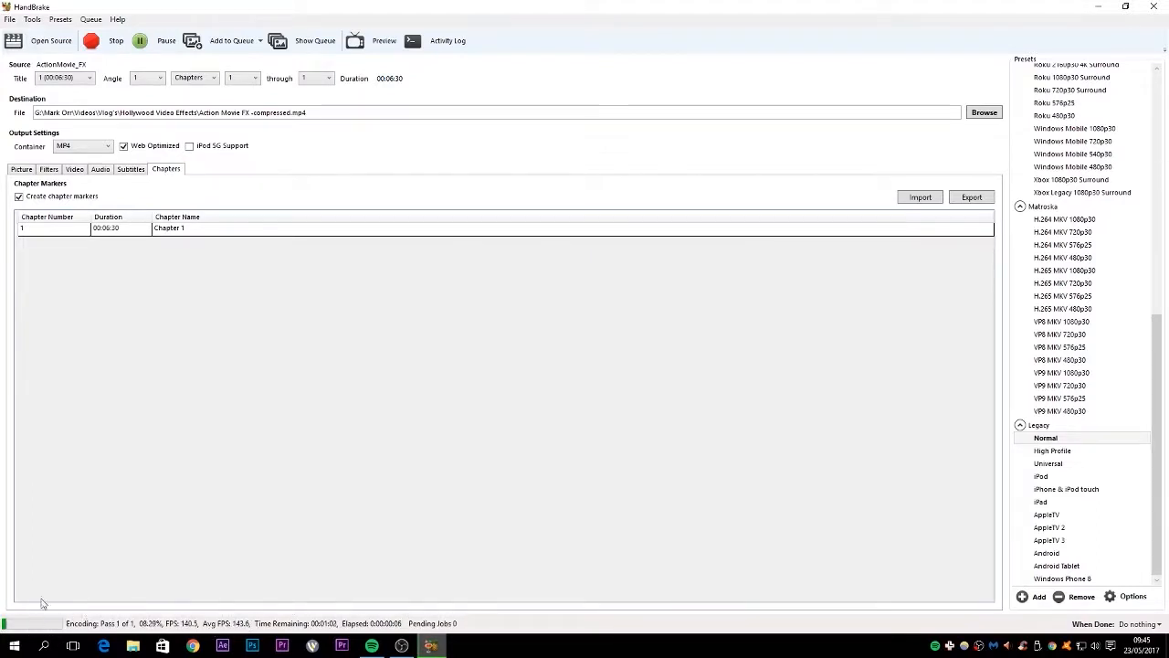
{"action": "mouse_move", "coordinate": [66, 603]}
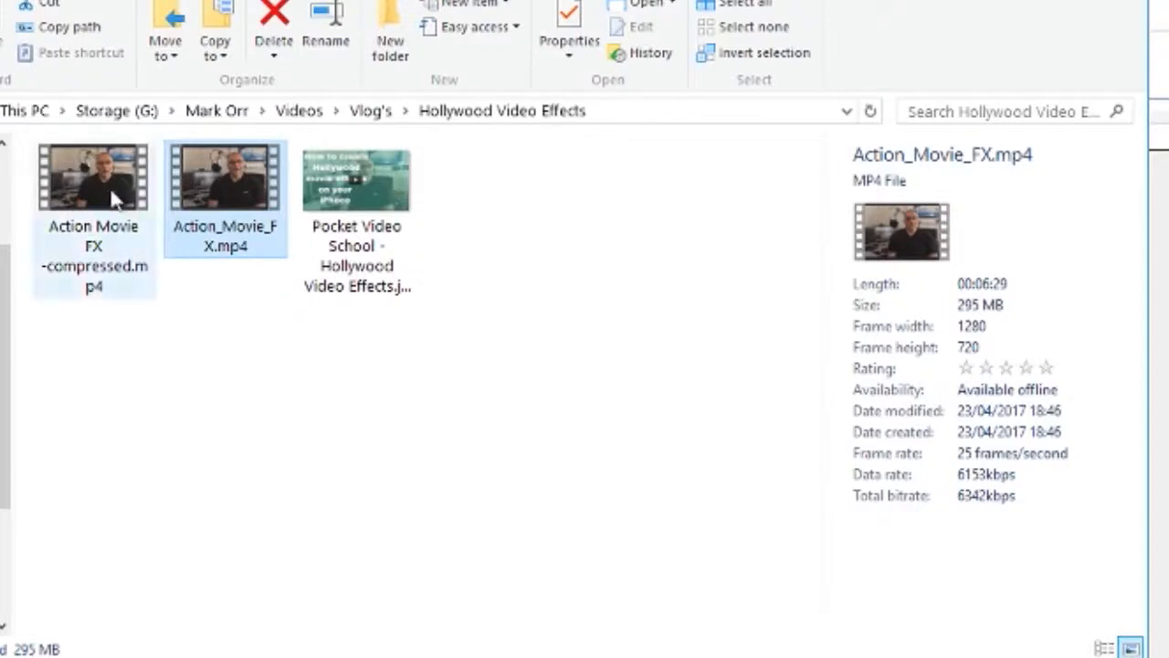
- Confirm the compressed MP4 is 44.1 MB versus the original's 295 MB, same 6:29 length
{"action": "left_click", "coordinate": [95, 176]}
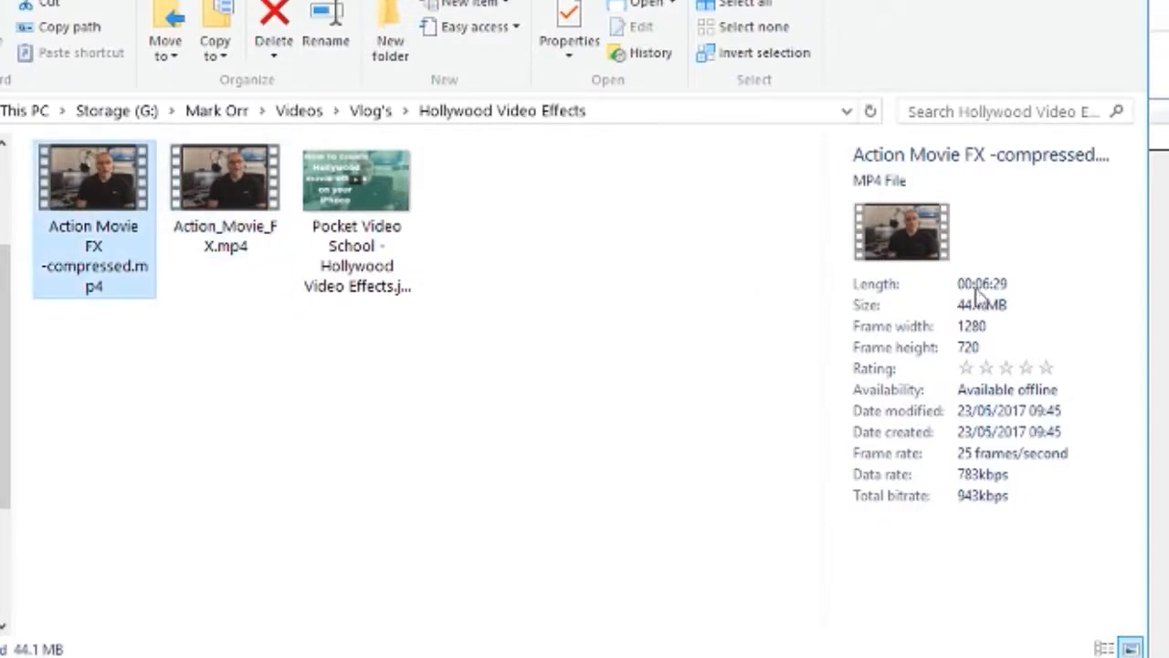
{"action": "mouse_move", "coordinate": [1007, 320]}
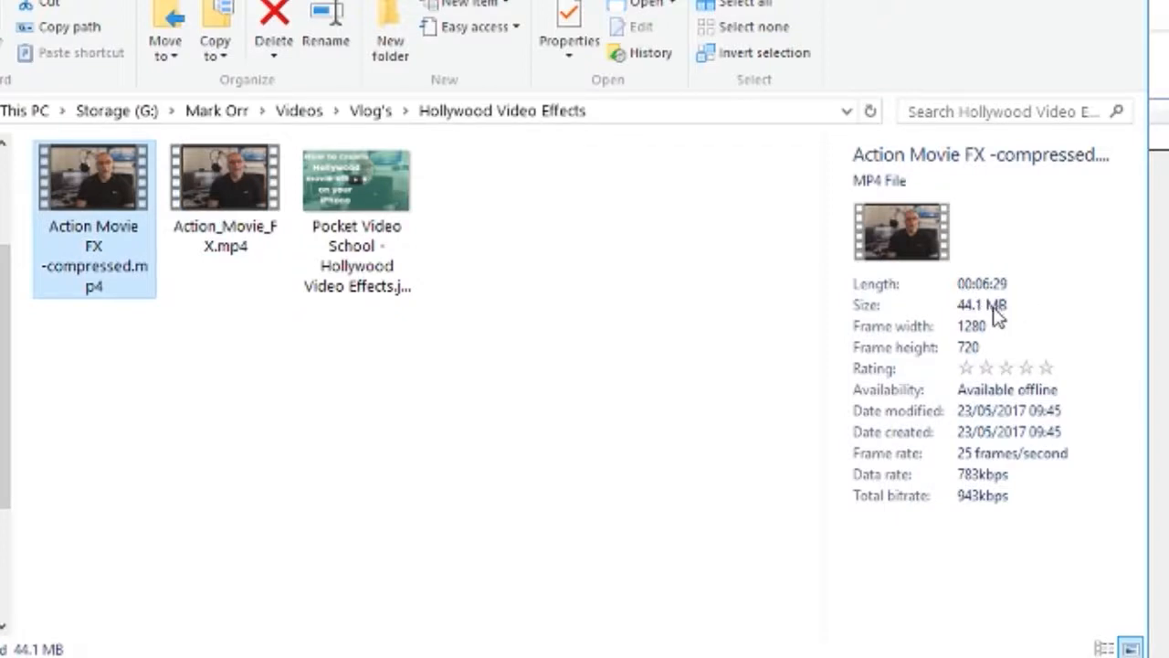
{"action": "mouse_move", "coordinate": [988, 314]}
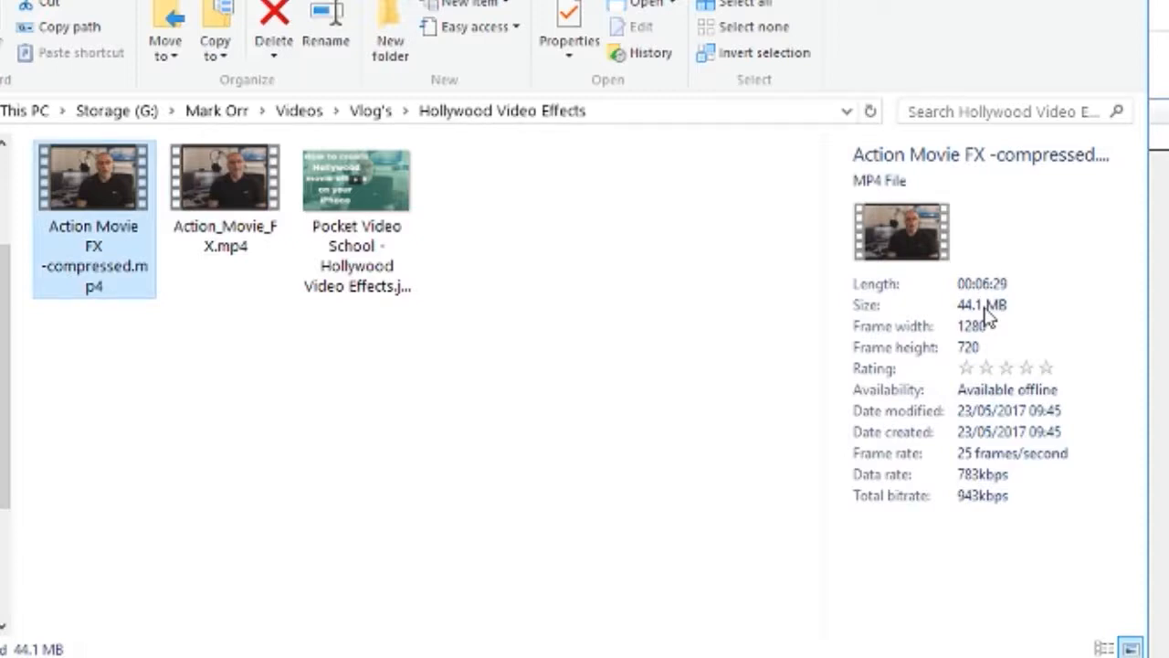
{"action": "mouse_move", "coordinate": [621, 365]}
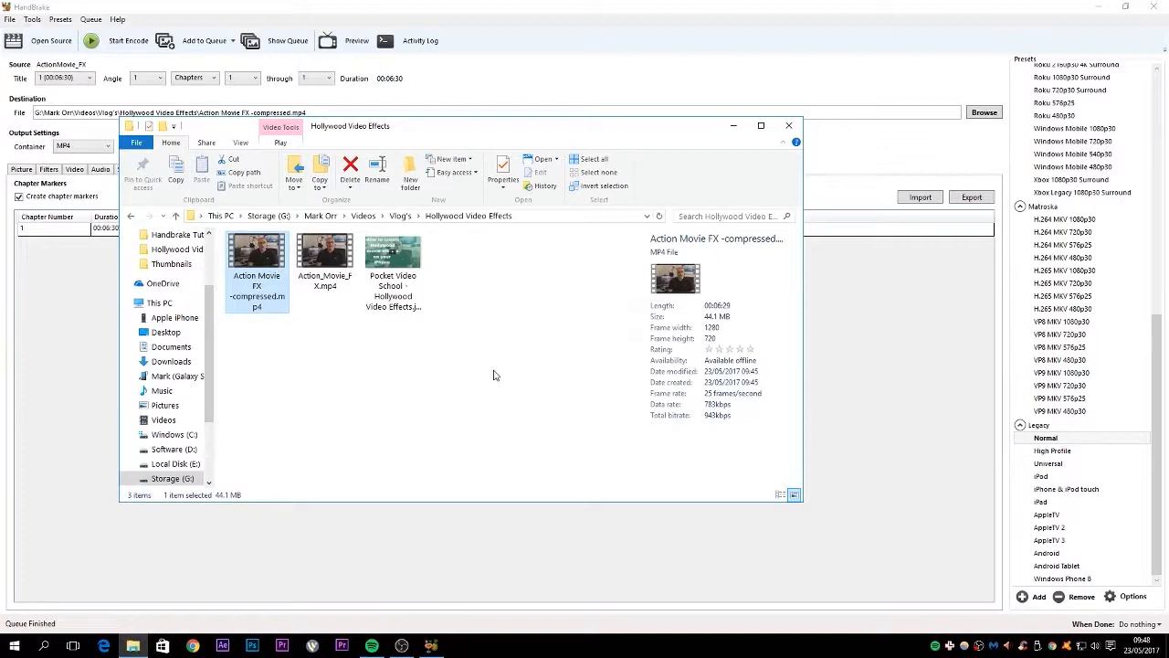
{"action": "left_click", "coordinate": [356, 375]}
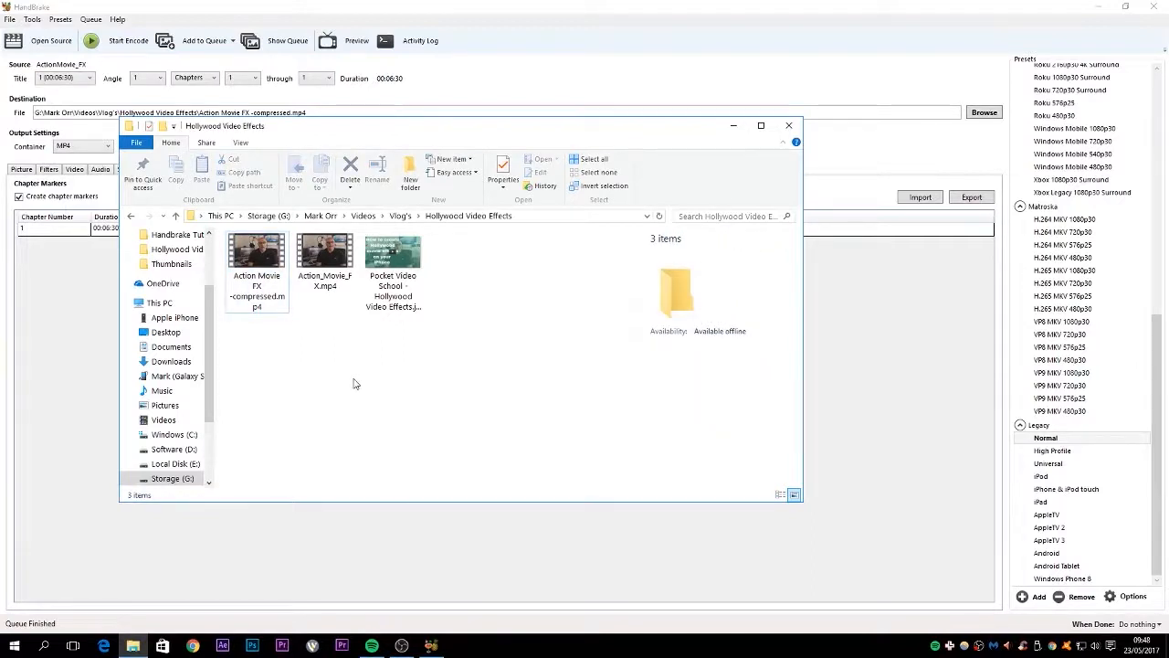